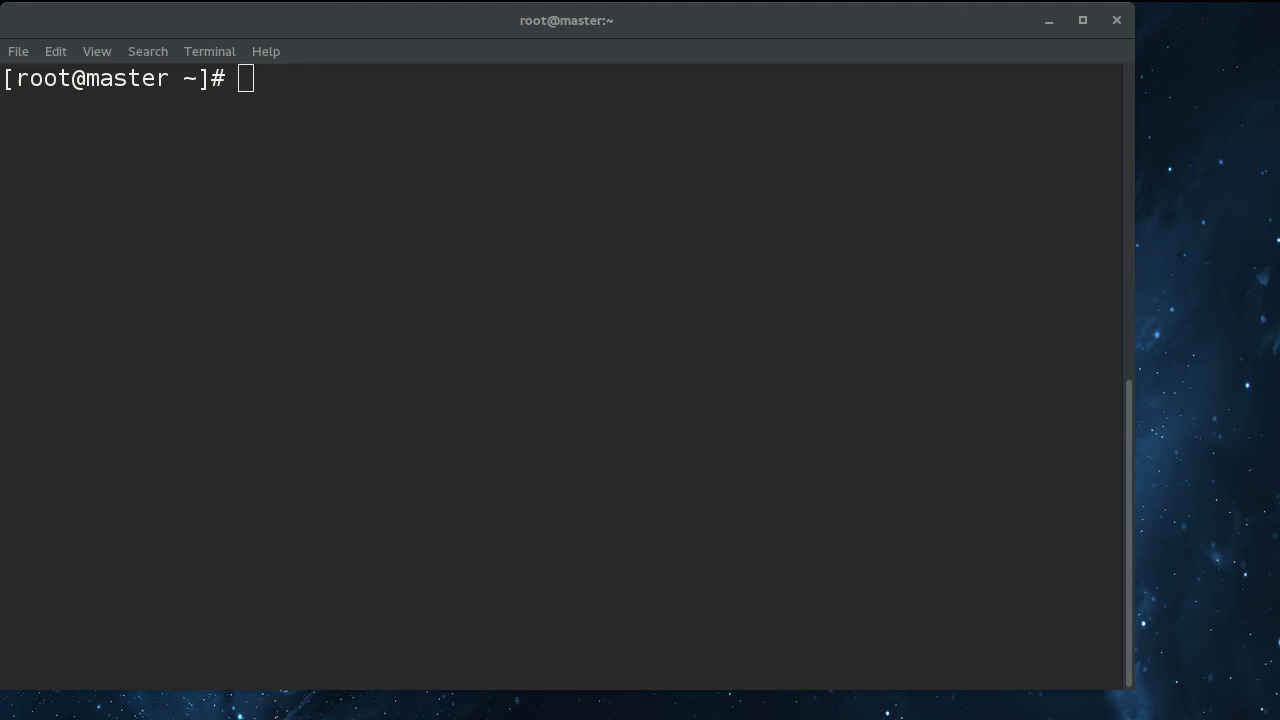
mouse_move(710, 478)
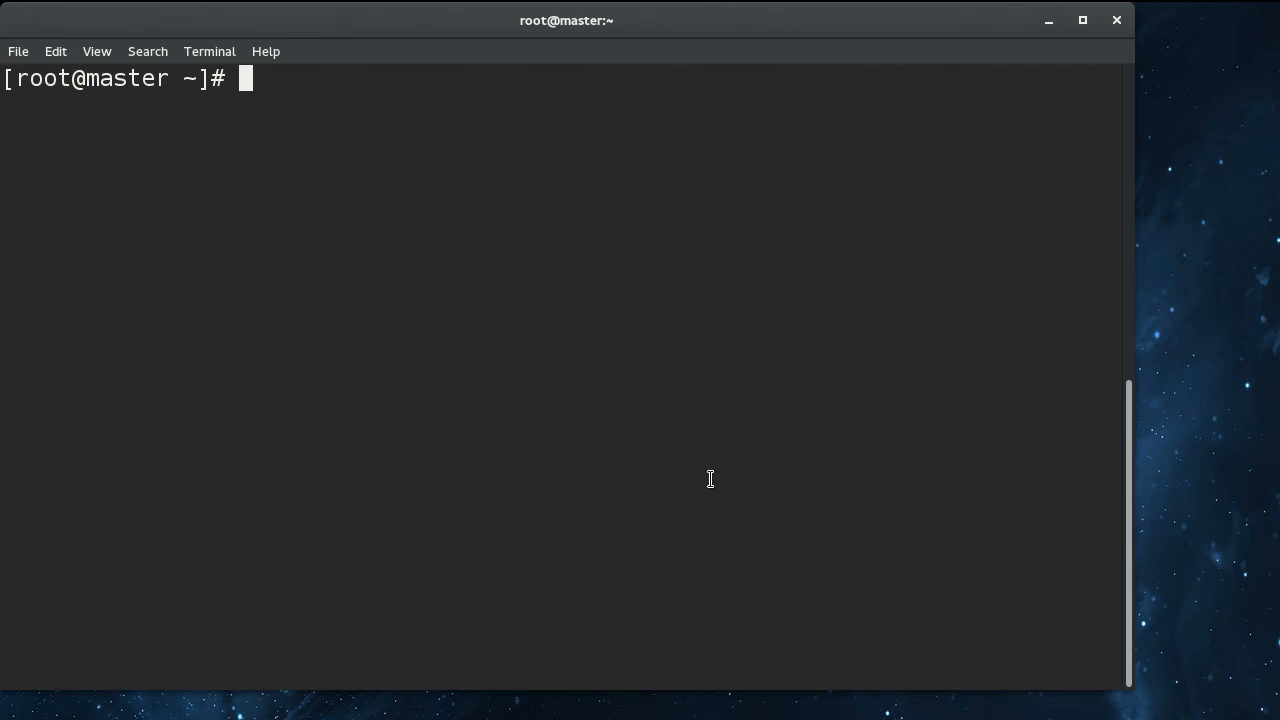
Begin a dnf command at the root shell prompt.
text(dnf)
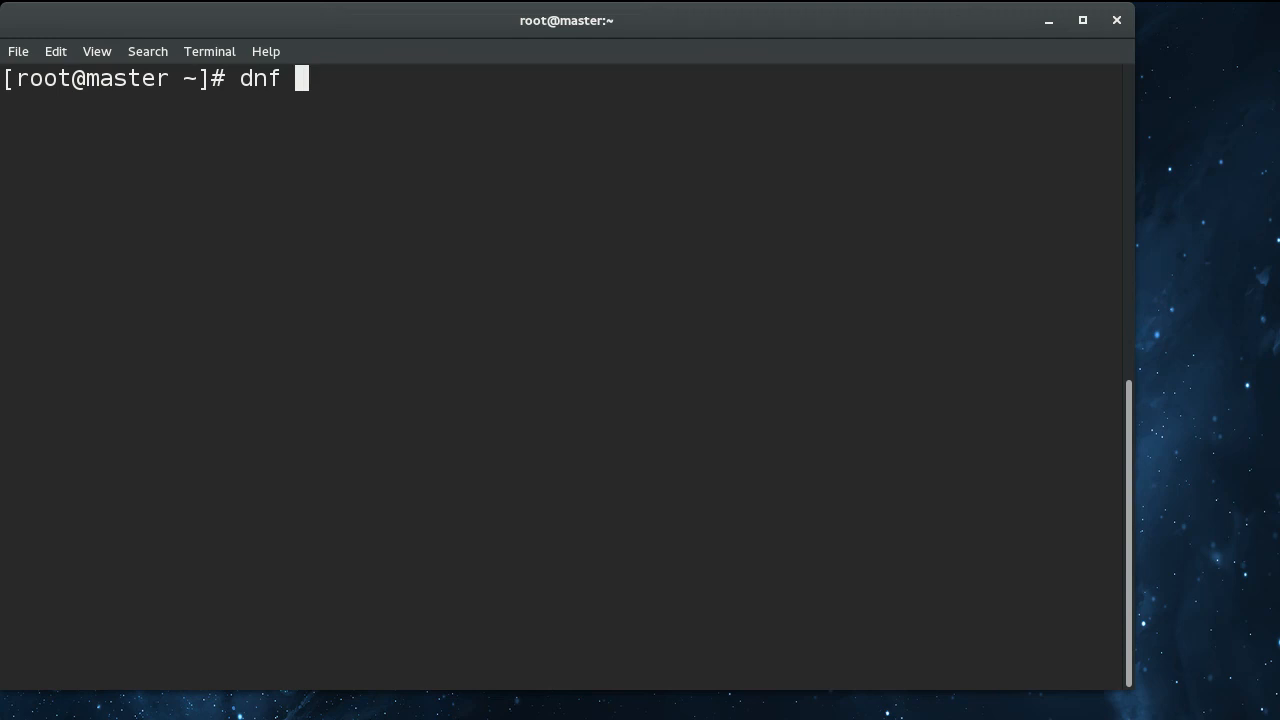
Run dnf install cockpit cockpit-kubernetes -y until Complete, then clear the terminal.
text(install co)
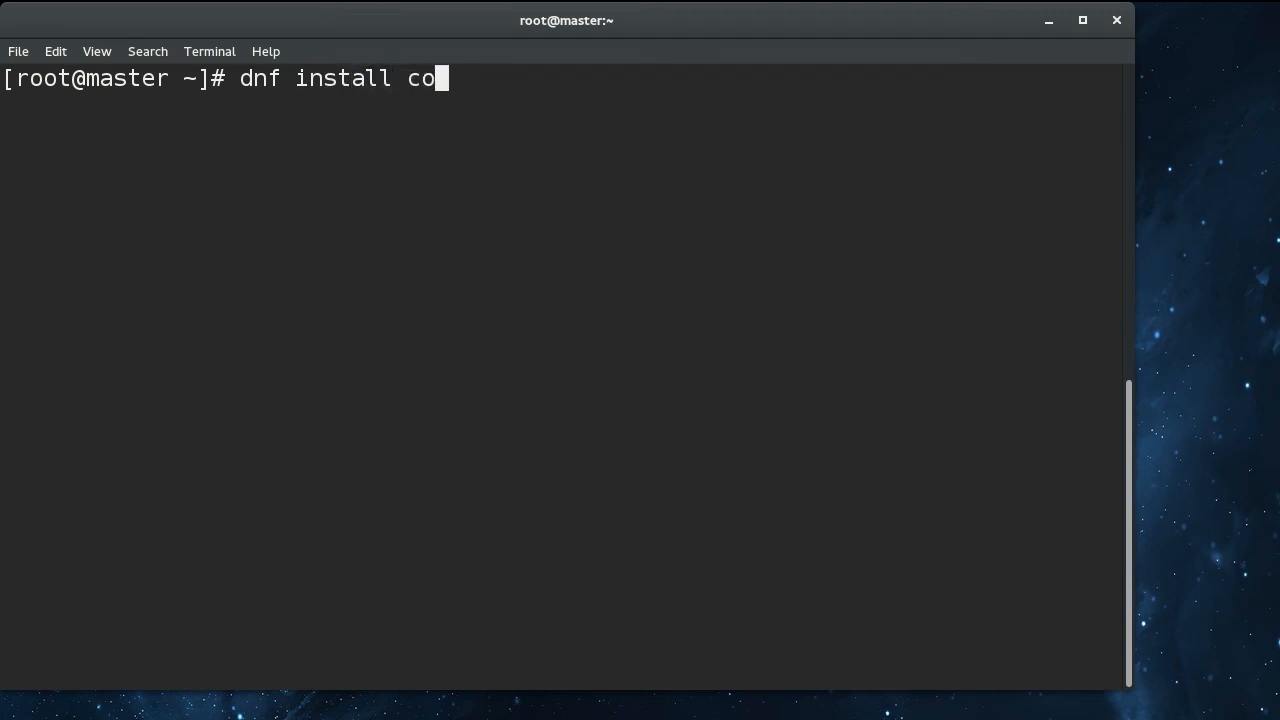
text(ckpit cp)
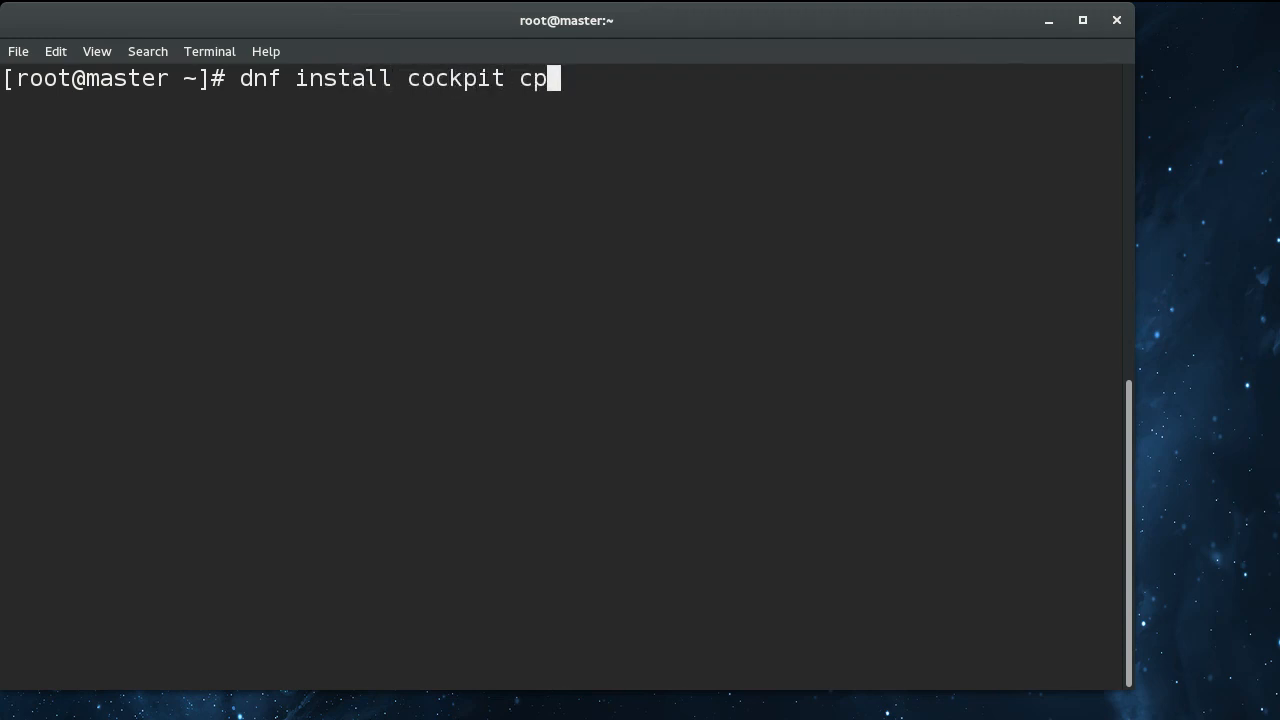
text(ockpit-iub)
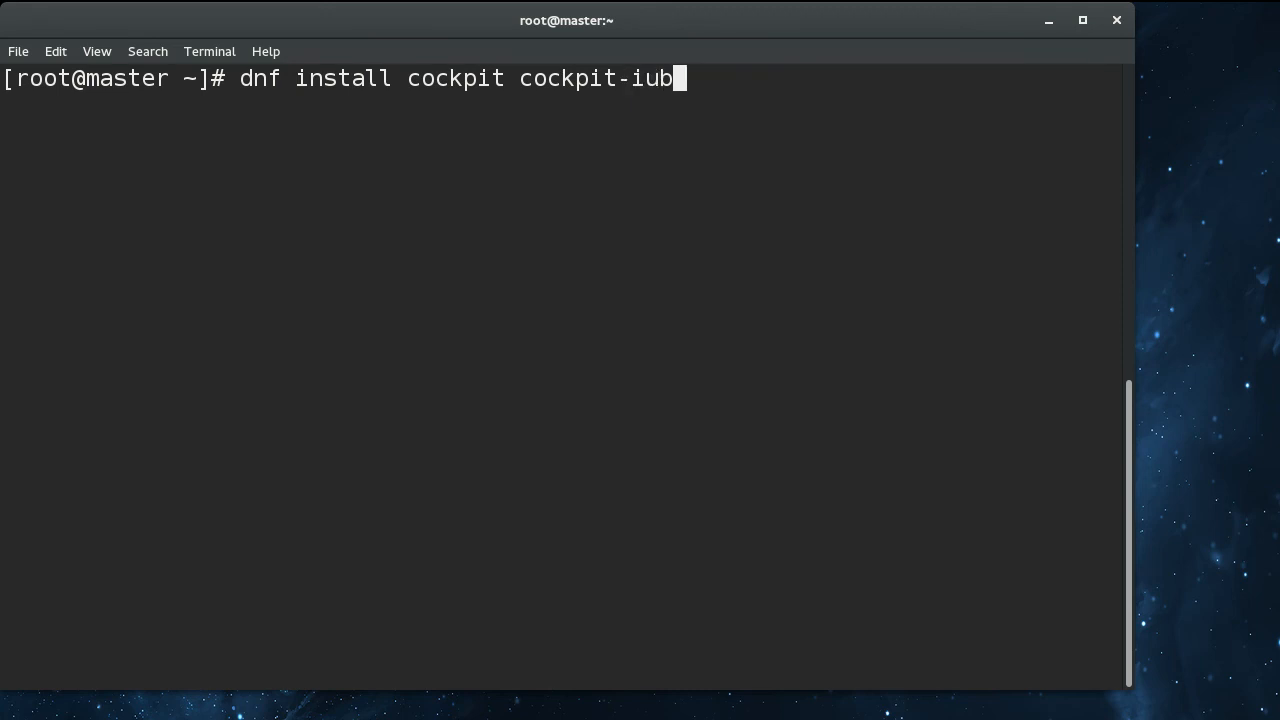
text(kuberen)
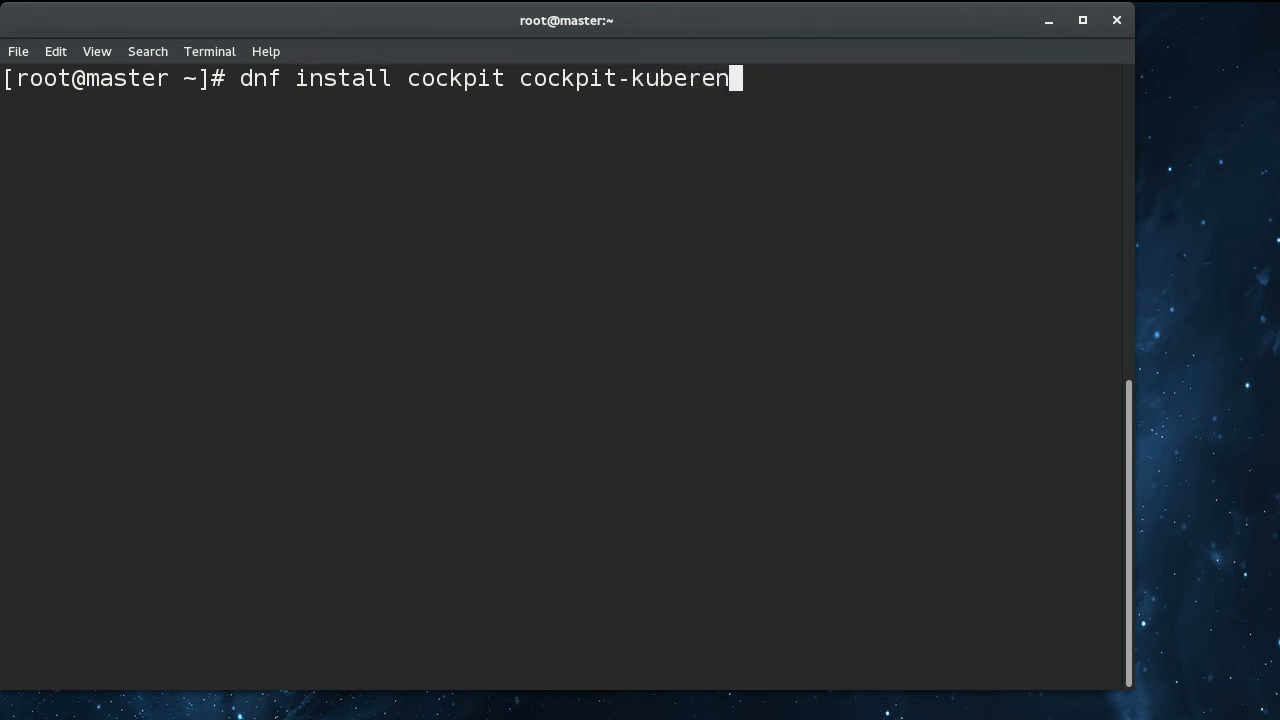
text(tes)
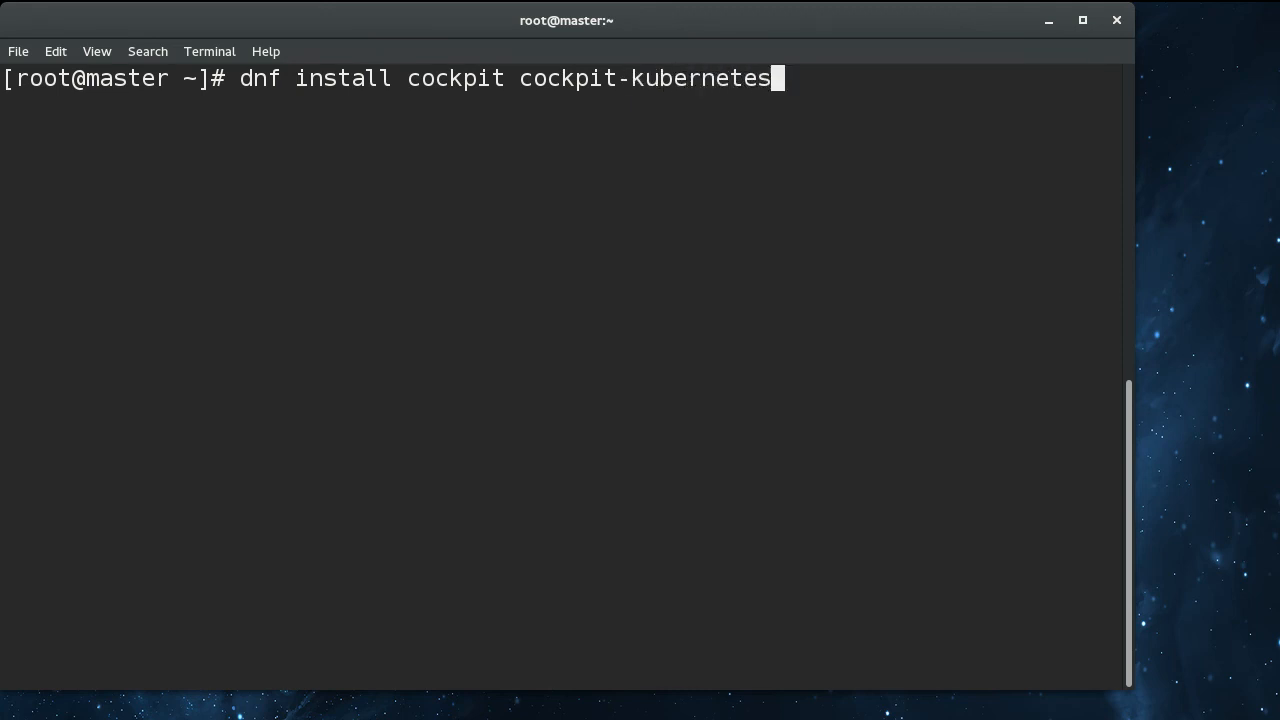
text(-y)
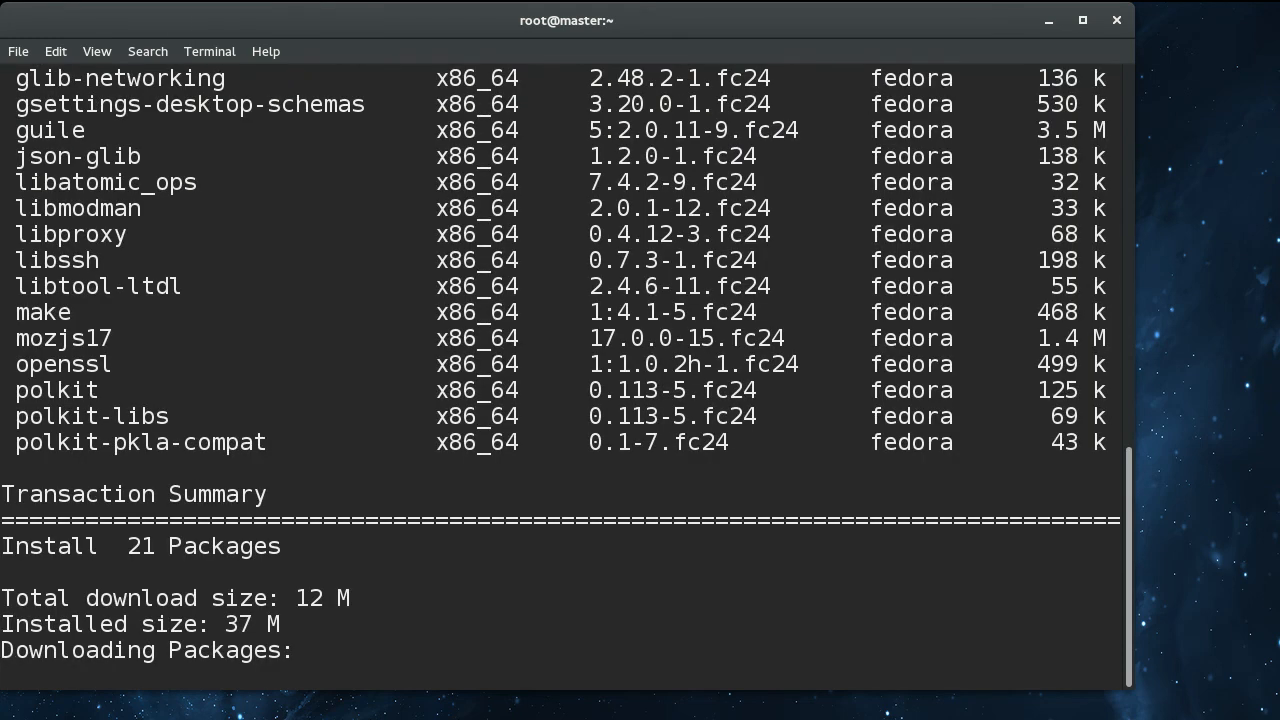
scroll(down, 3)
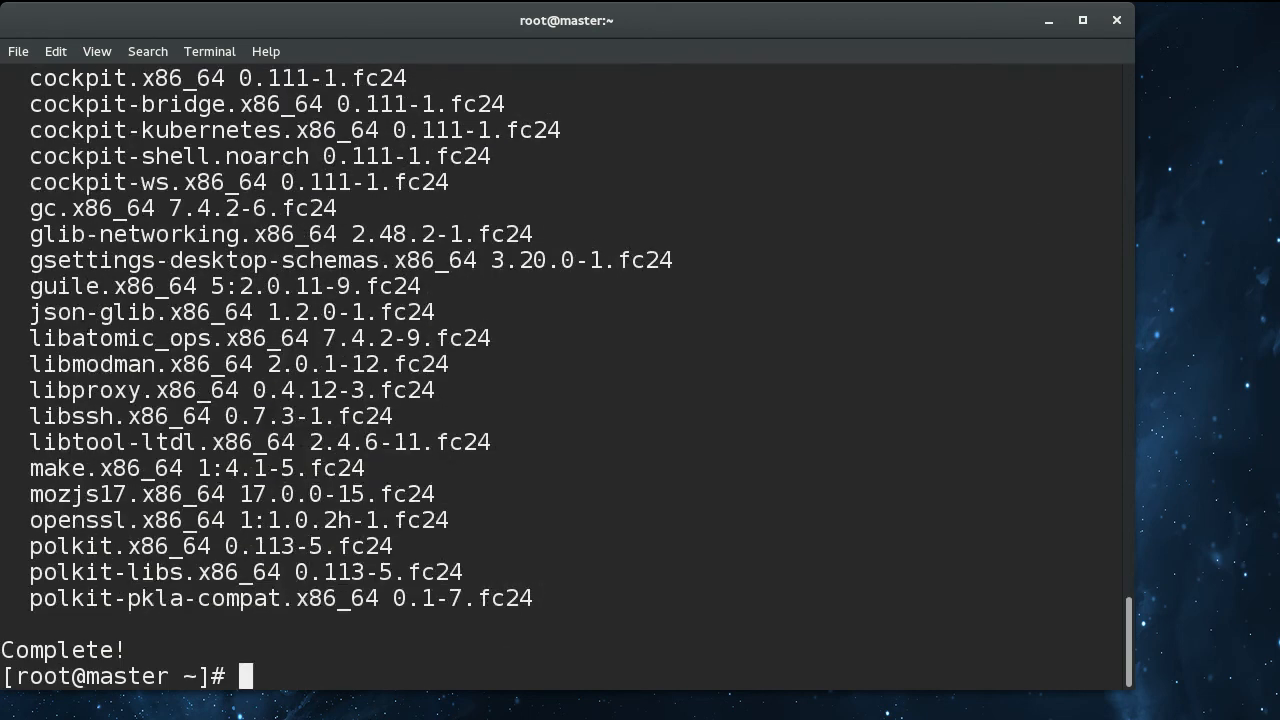
text(clear)
text(sys)
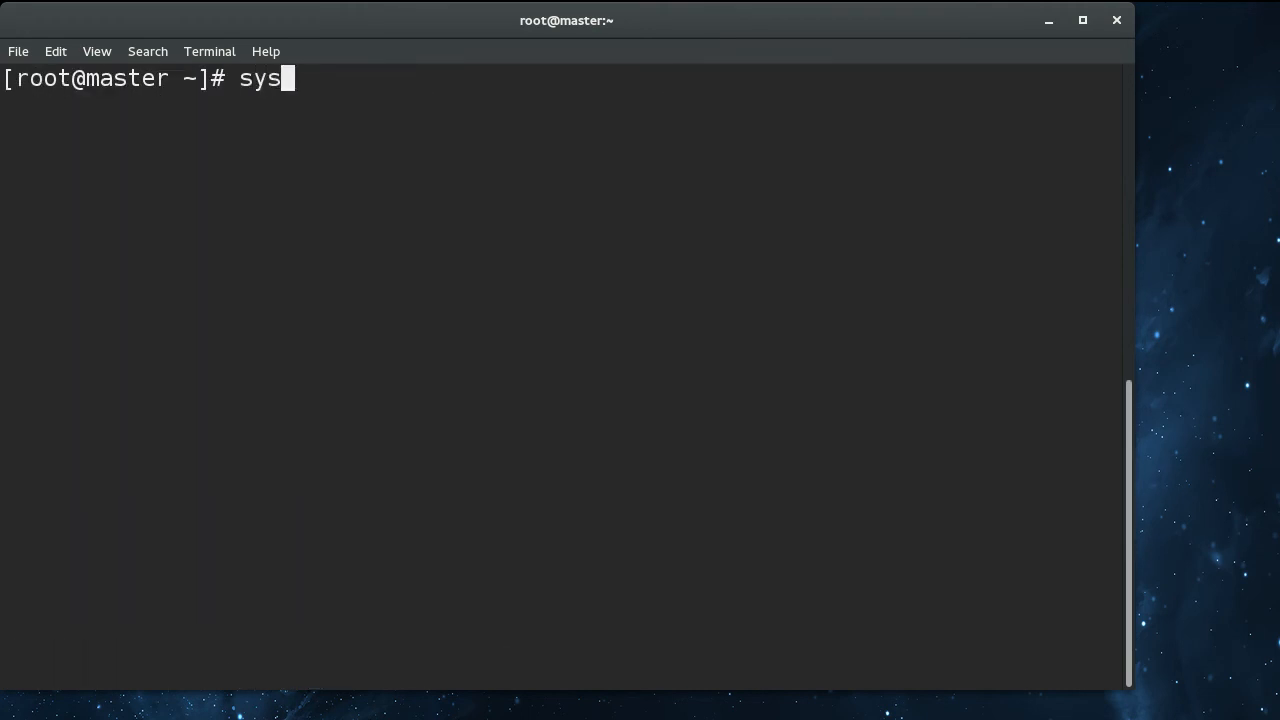
Run systemctl enable --now cockpit.socket to enable and start the Cockpit socket.
text(temctl)
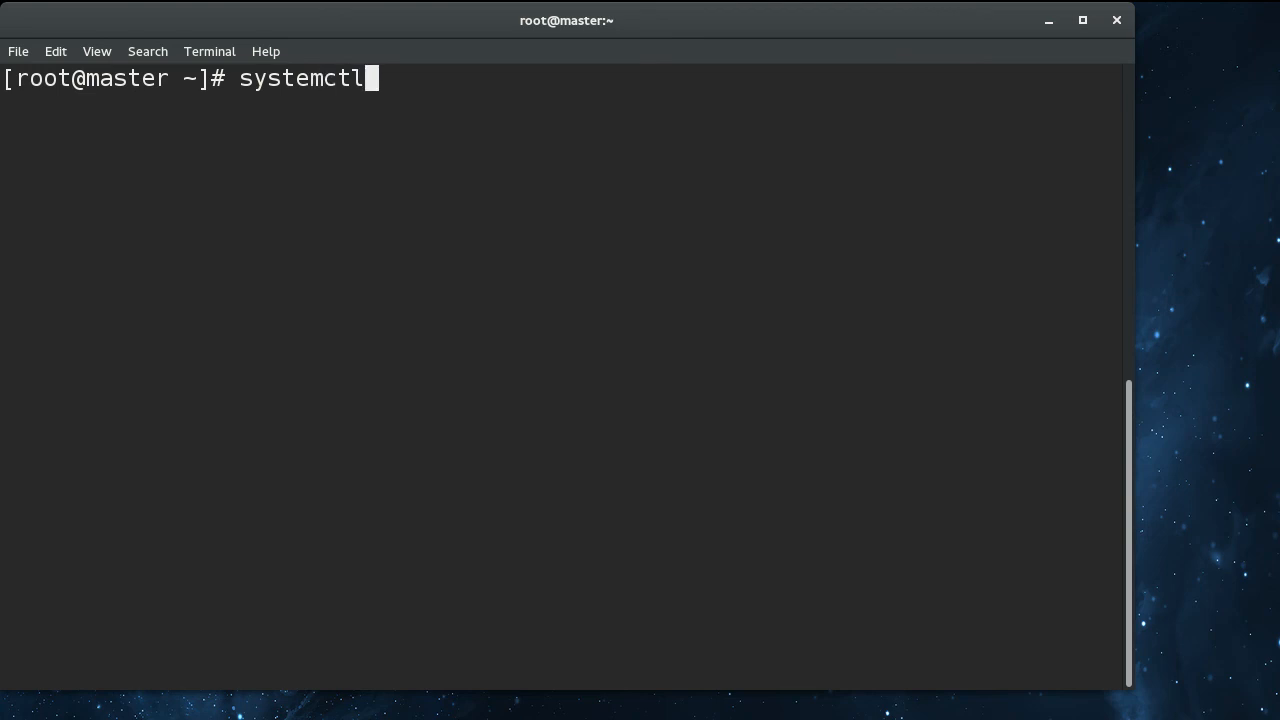
text(ea)
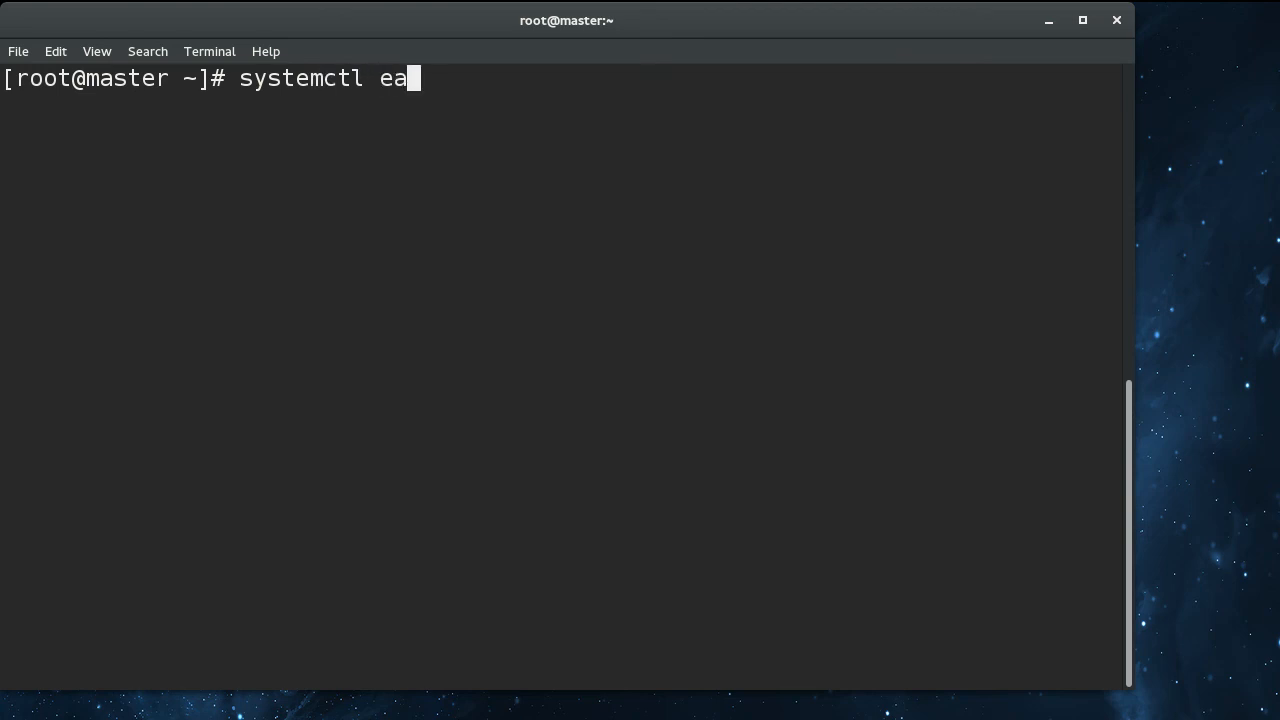
text(nable --now cockp)
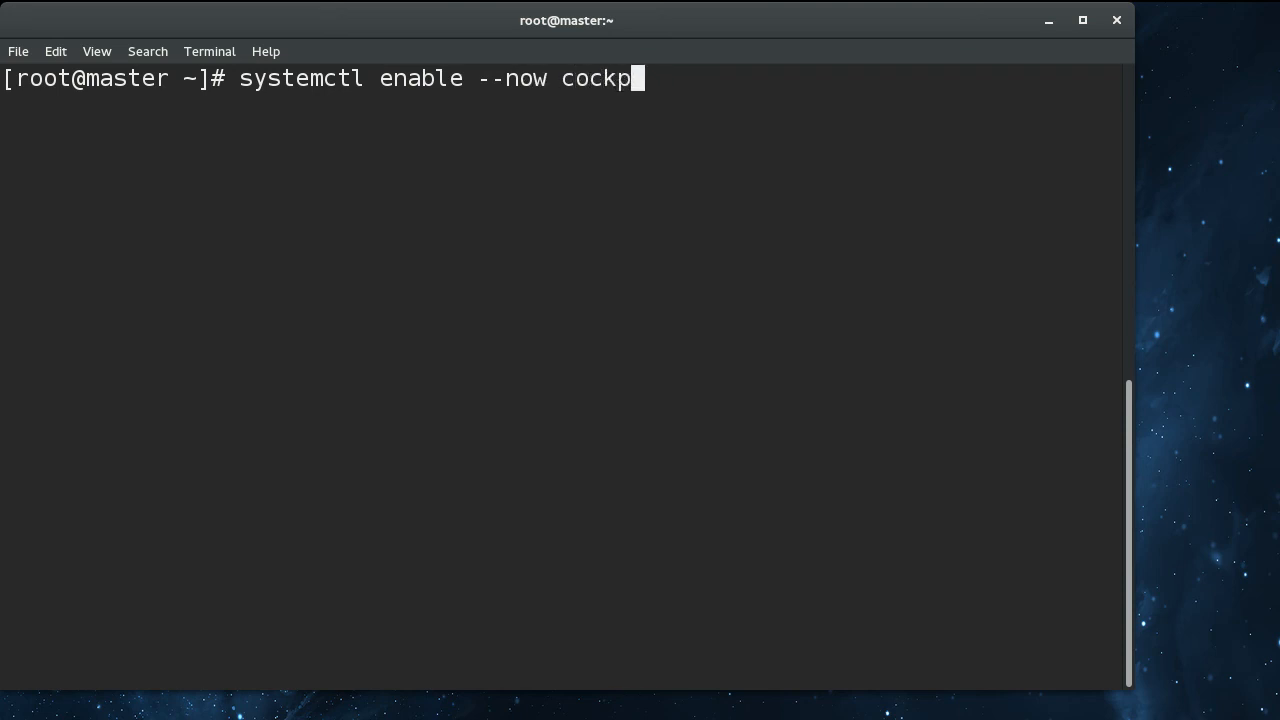
text(it.socket)
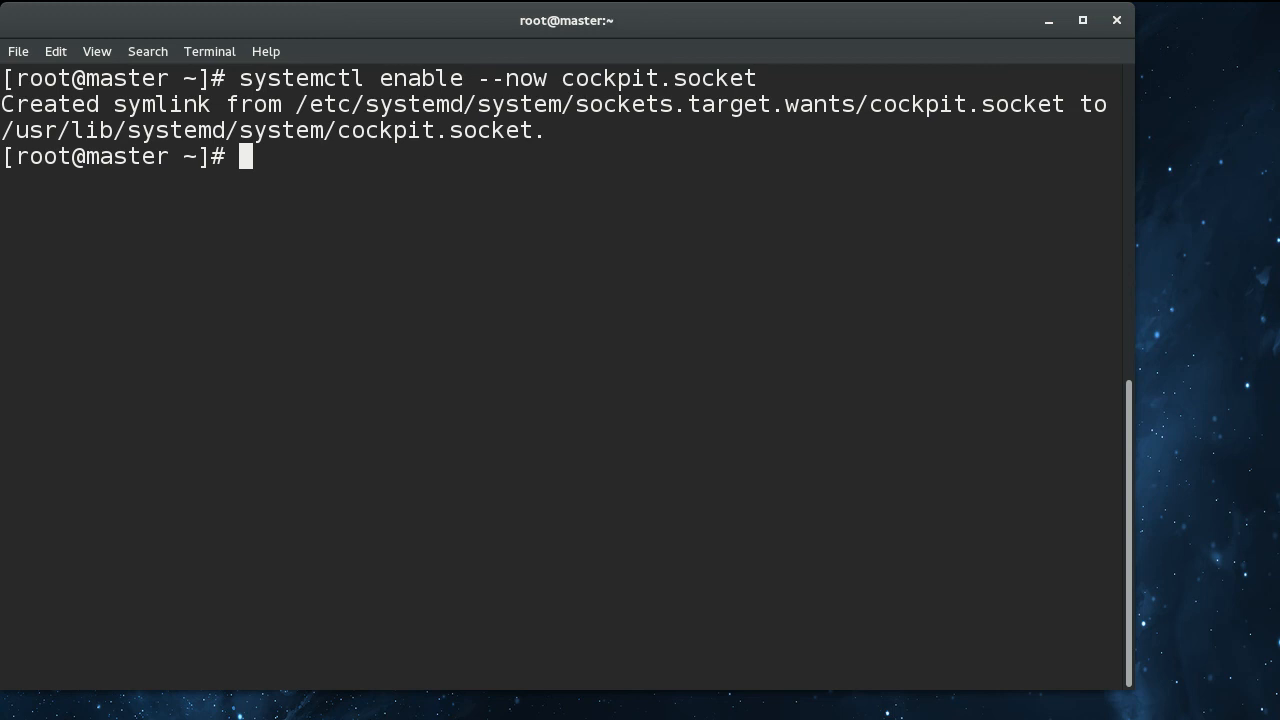
Set a new password for the fedora user with passwd.
text(passwd fedora)
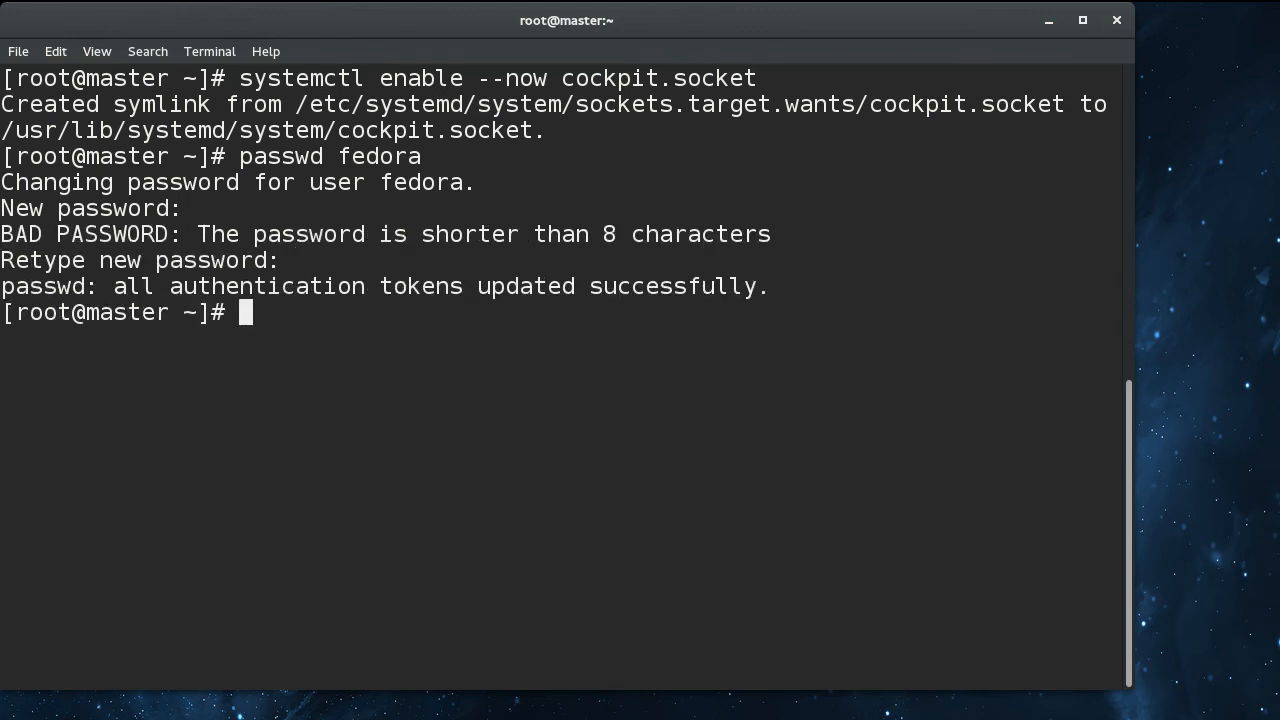
Open /etc/ssh/sshd_config in vi, save and quit, then begin a systemctl command.
text(vi /etc)
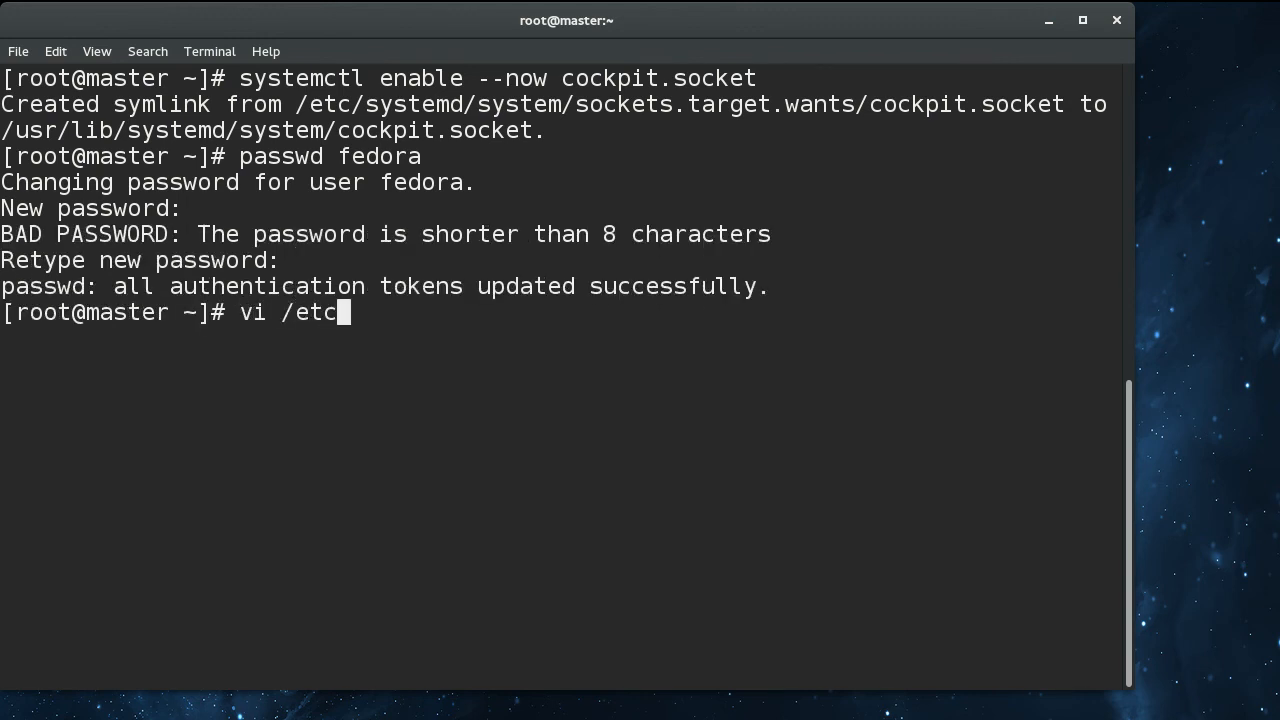
text(/ssh/)
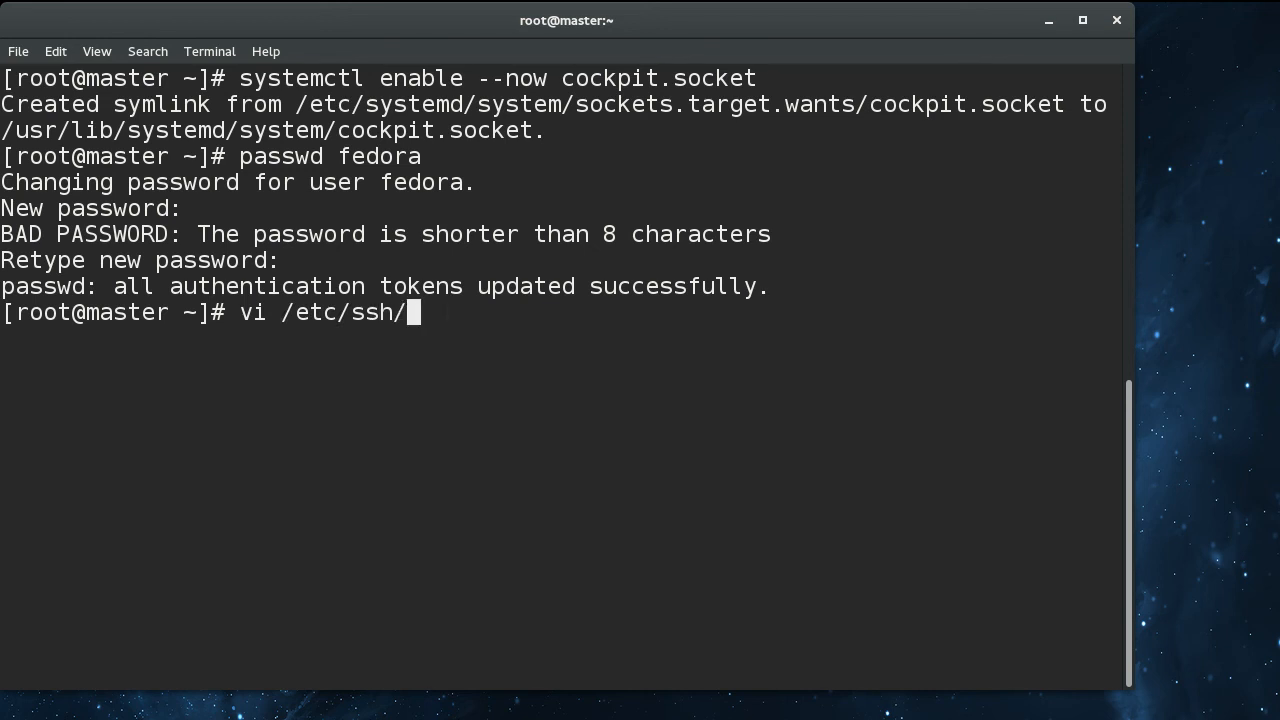
text(ss)
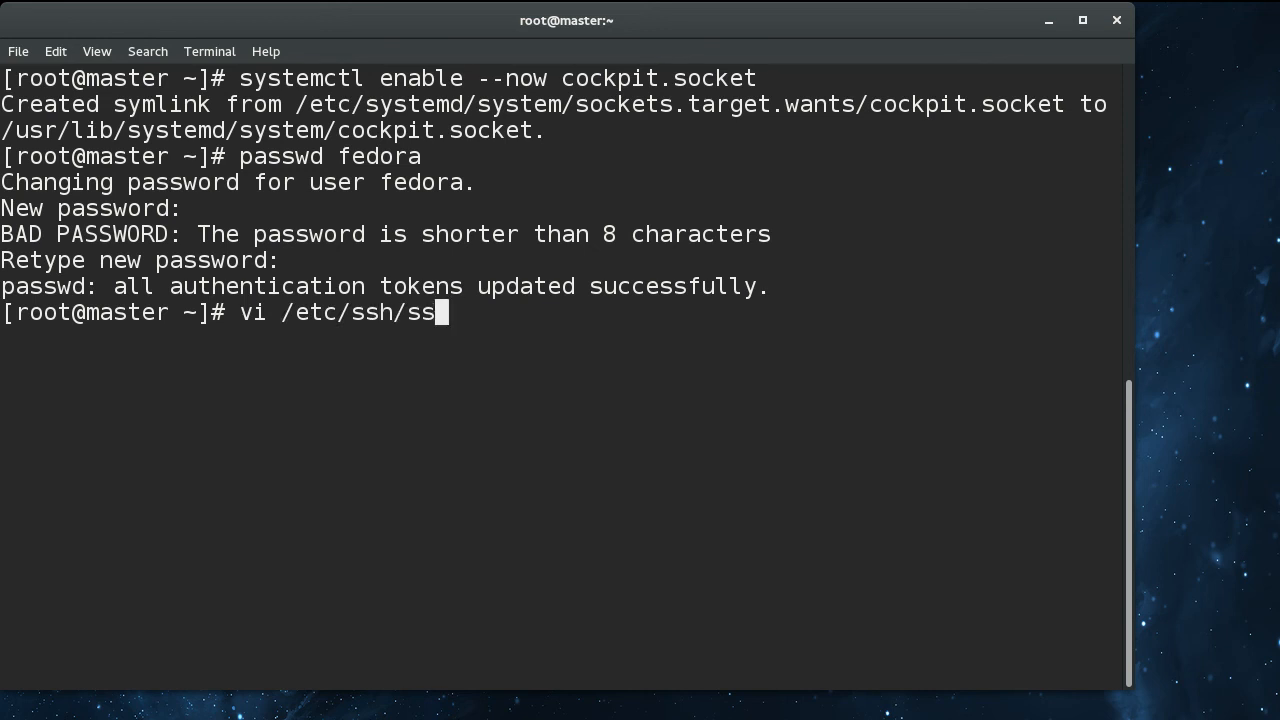
text(h)
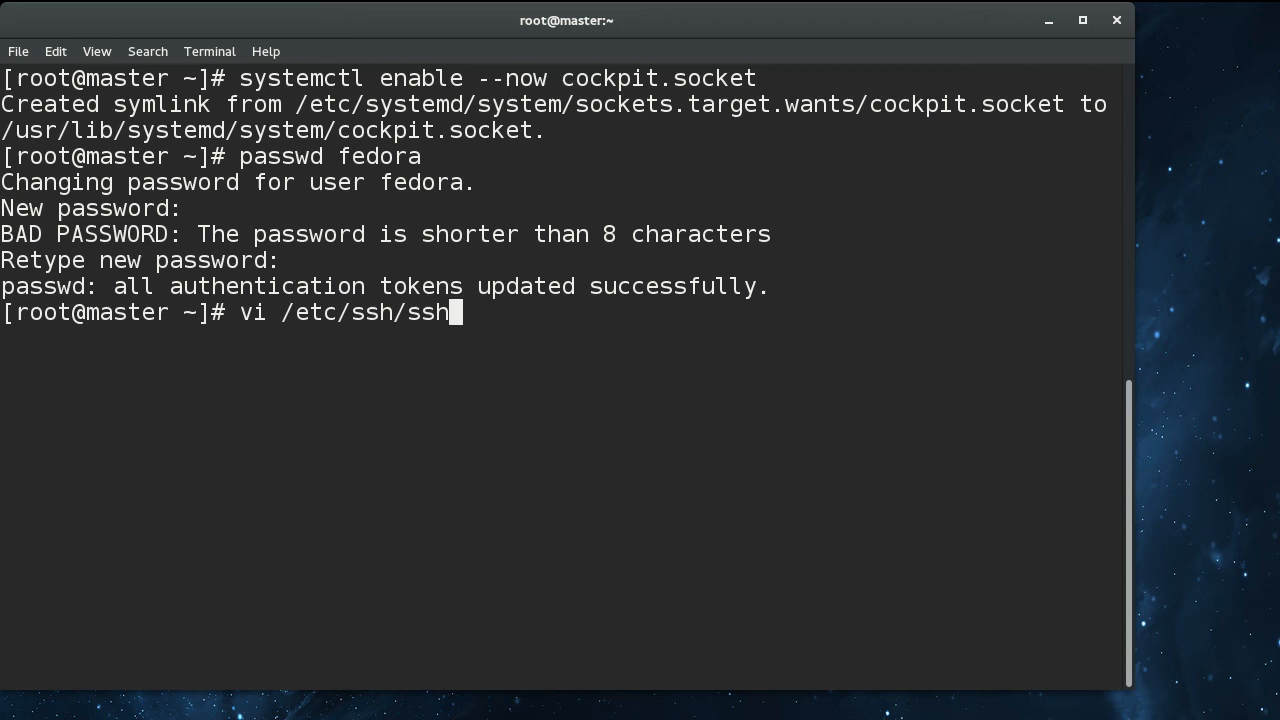
text(d_config)
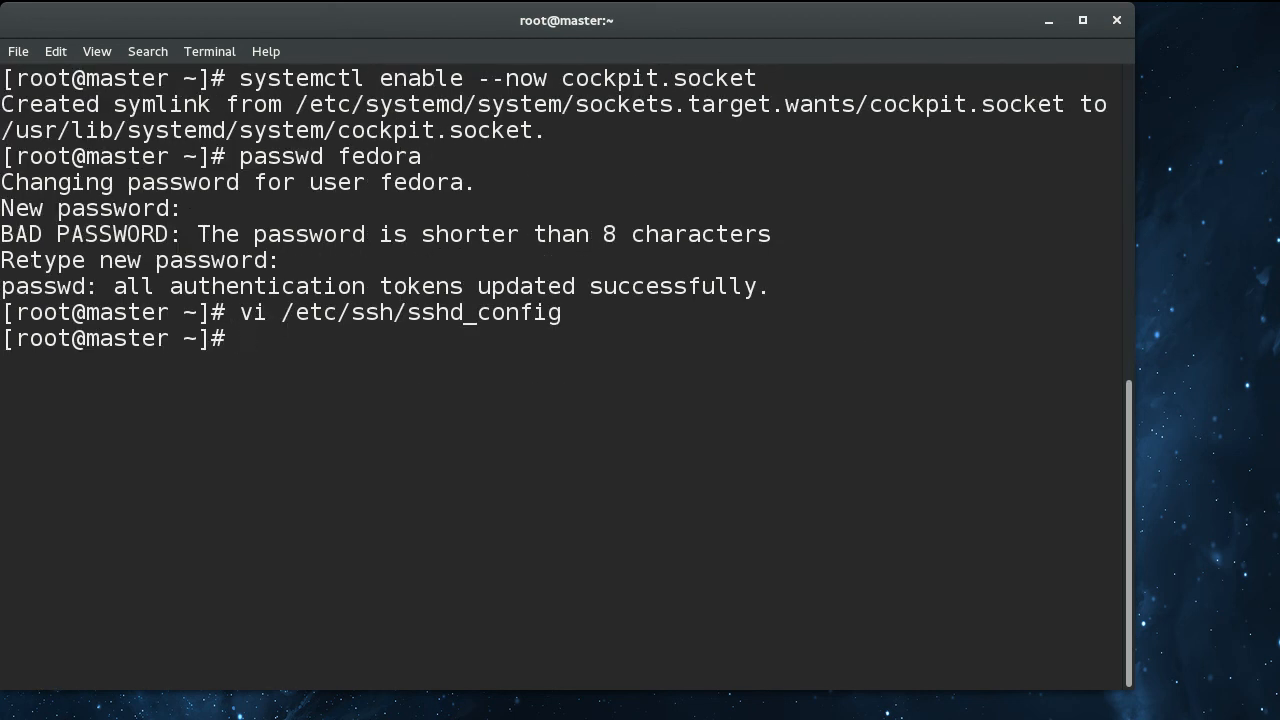
text(systemctl)
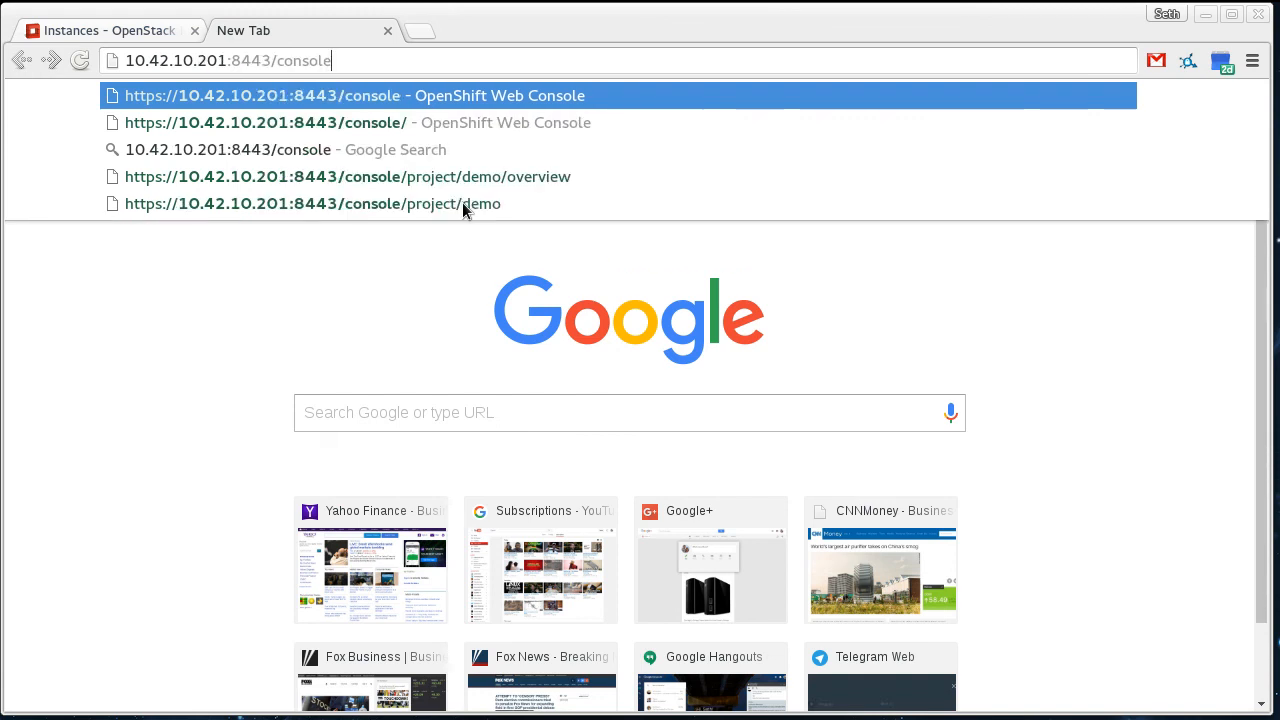
key(Backspace)
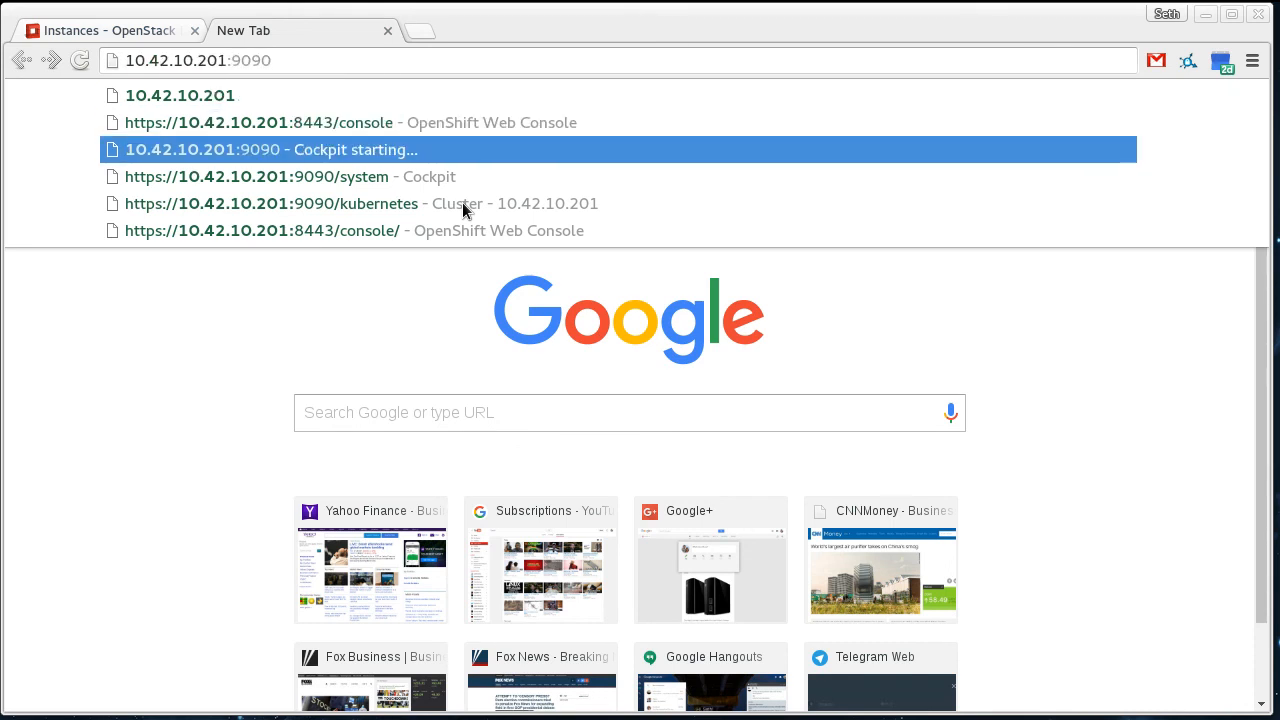
click(270, 148)
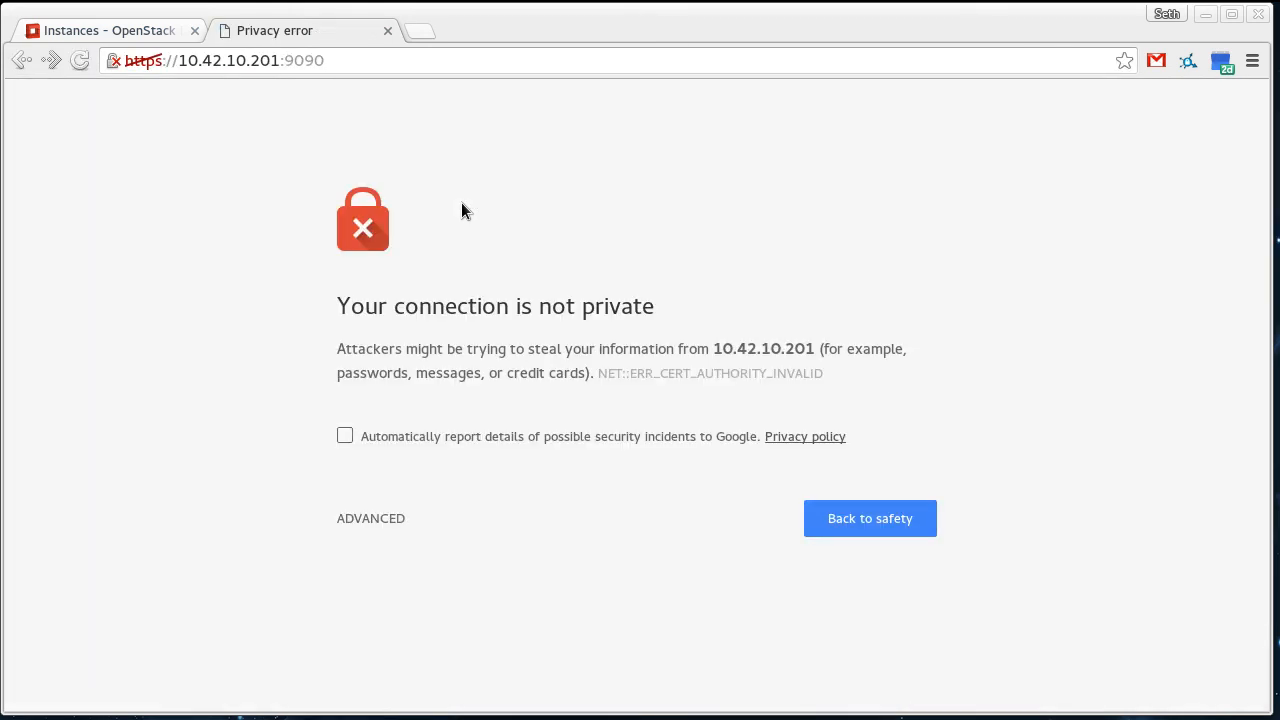
mouse_move(620, 296)
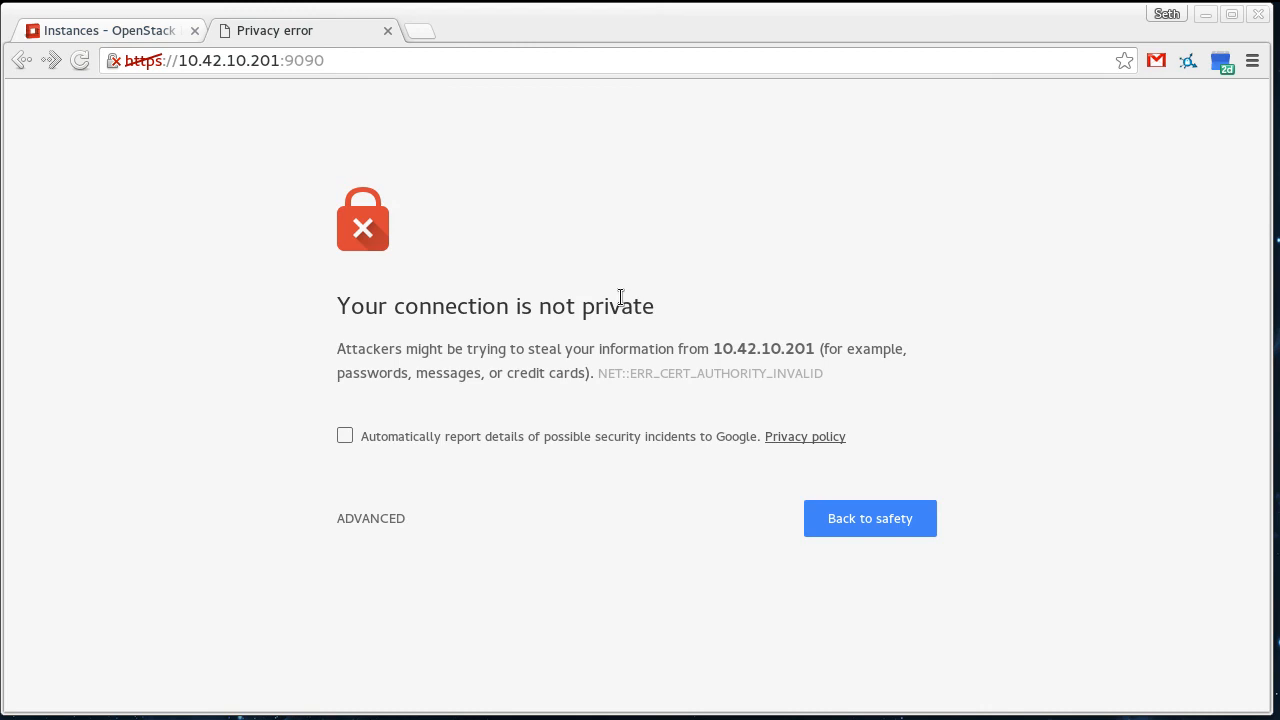
mouse_move(564, 314)
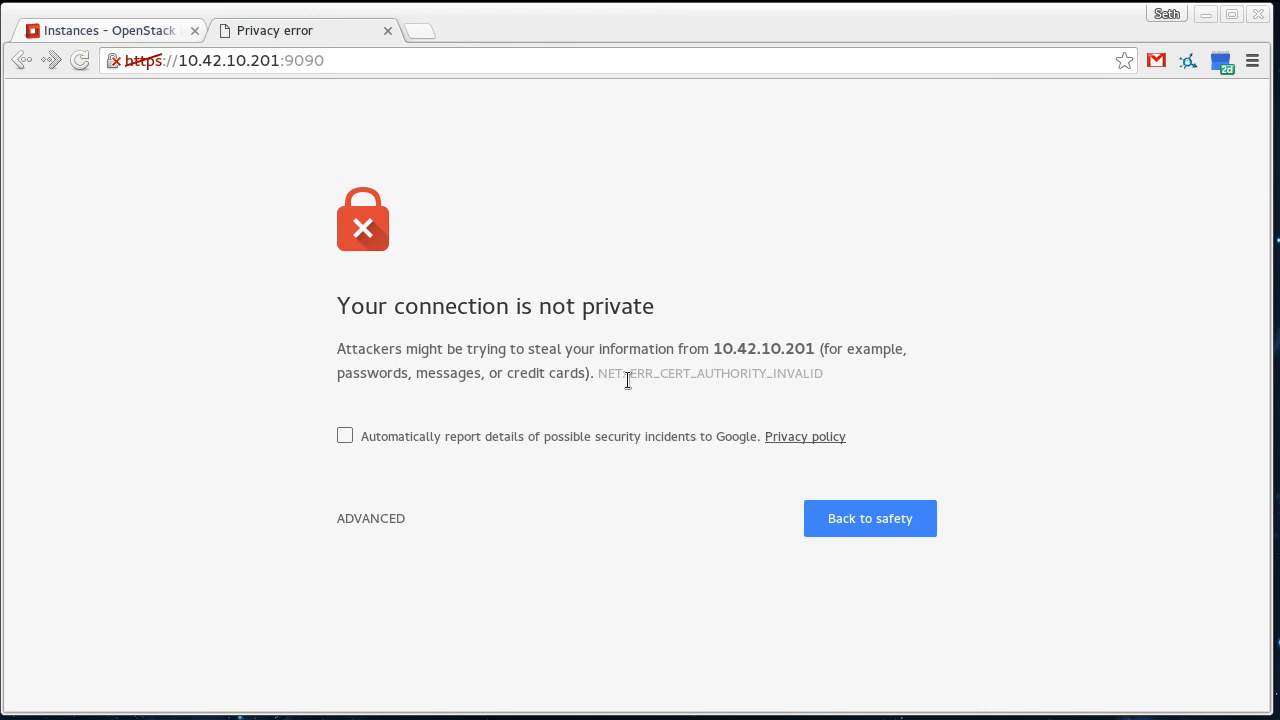
mouse_move(372, 518)
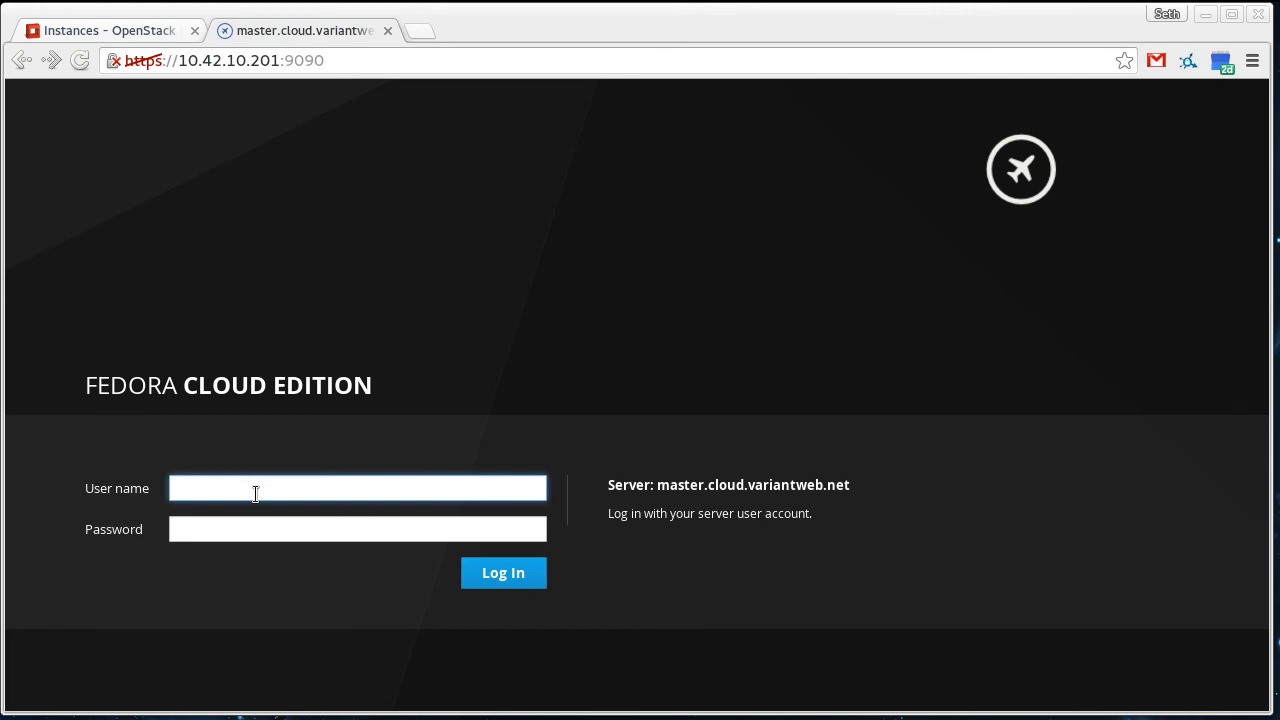
Log in to Cockpit as fedora and expand the Tools list in the sidebar.
text(fedora)
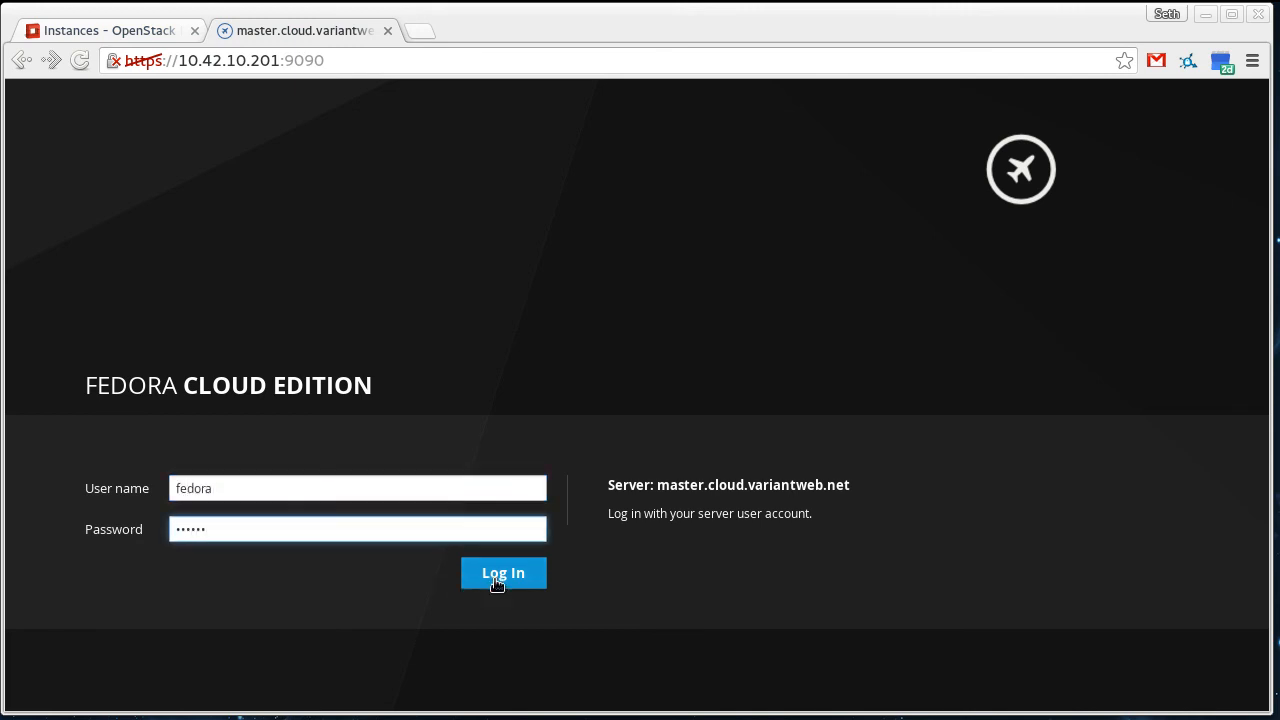
click(504, 572)
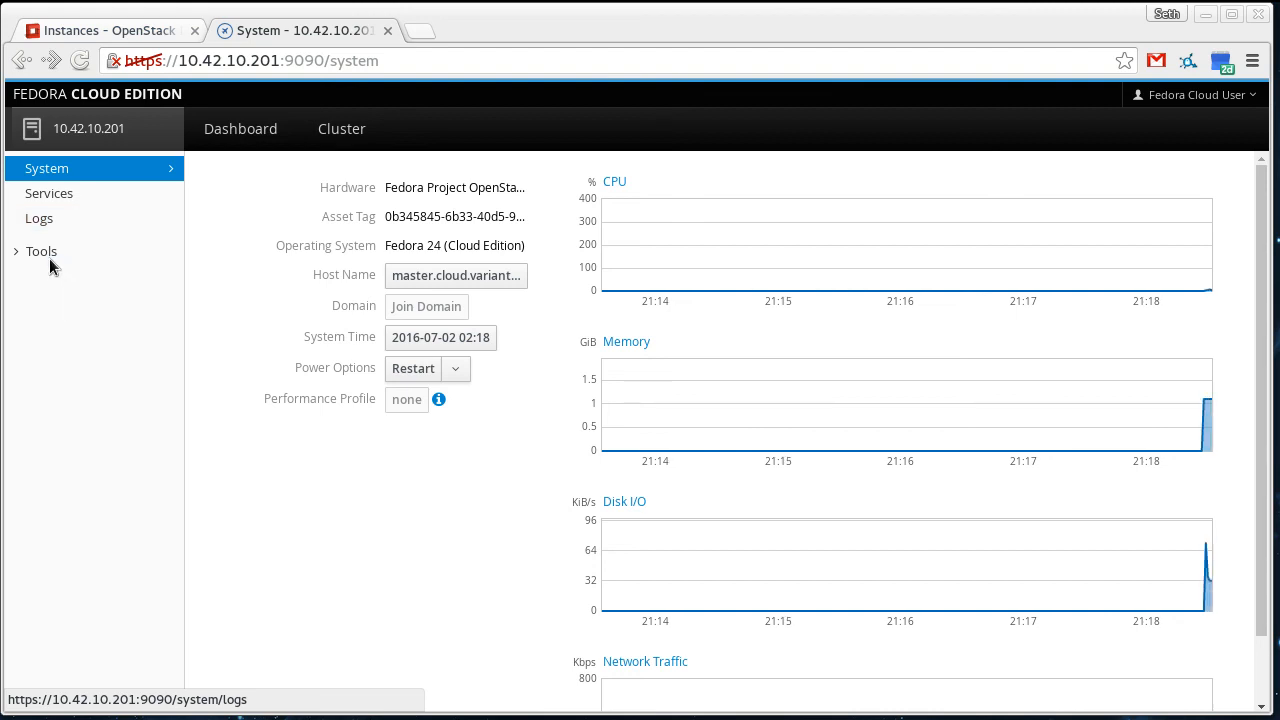
click(40, 252)
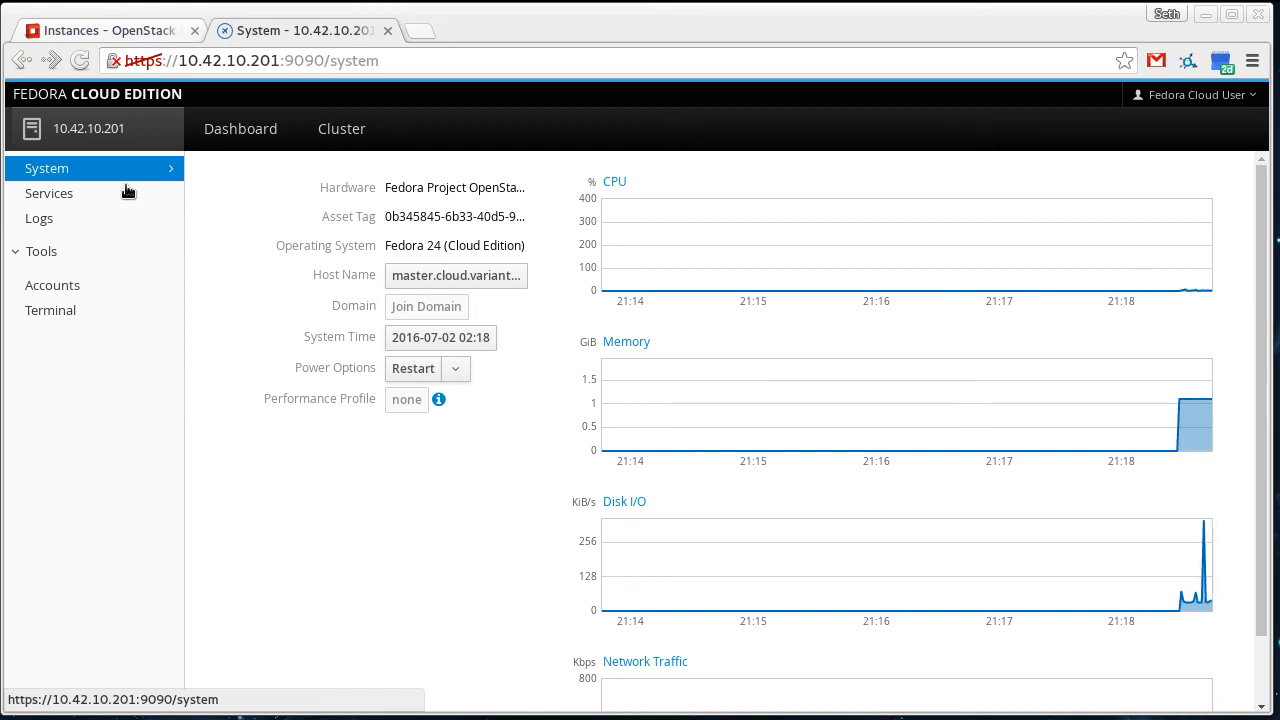
mouse_move(358, 610)
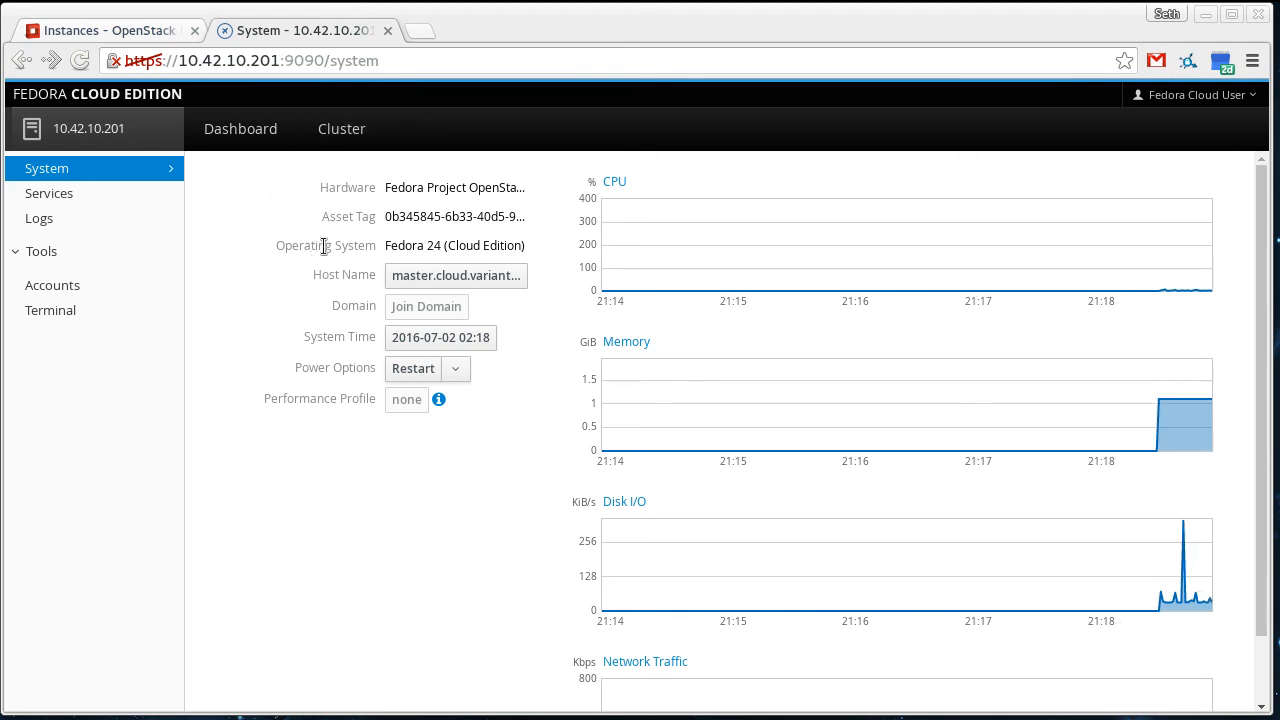
Show the Cluster overview with its Pods, Volumes and Nodes summaries.
click(340, 128)
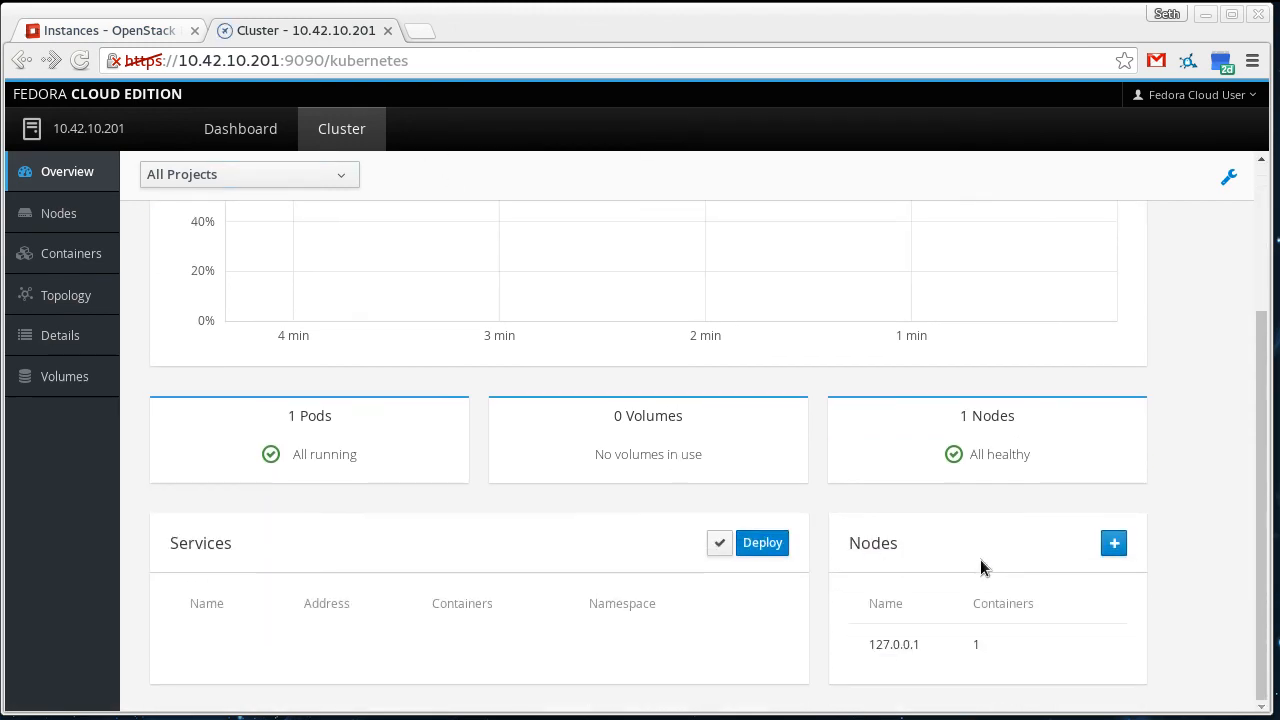
scroll(down, 3)
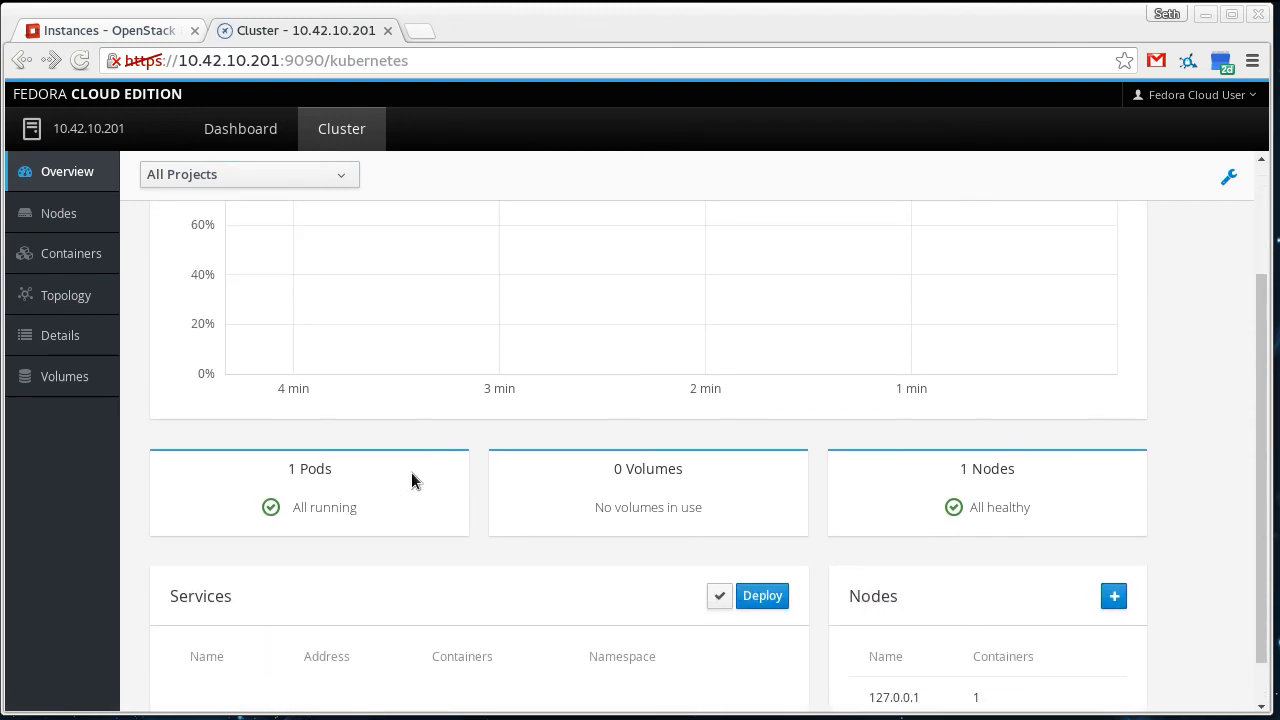
scroll(down, 3)
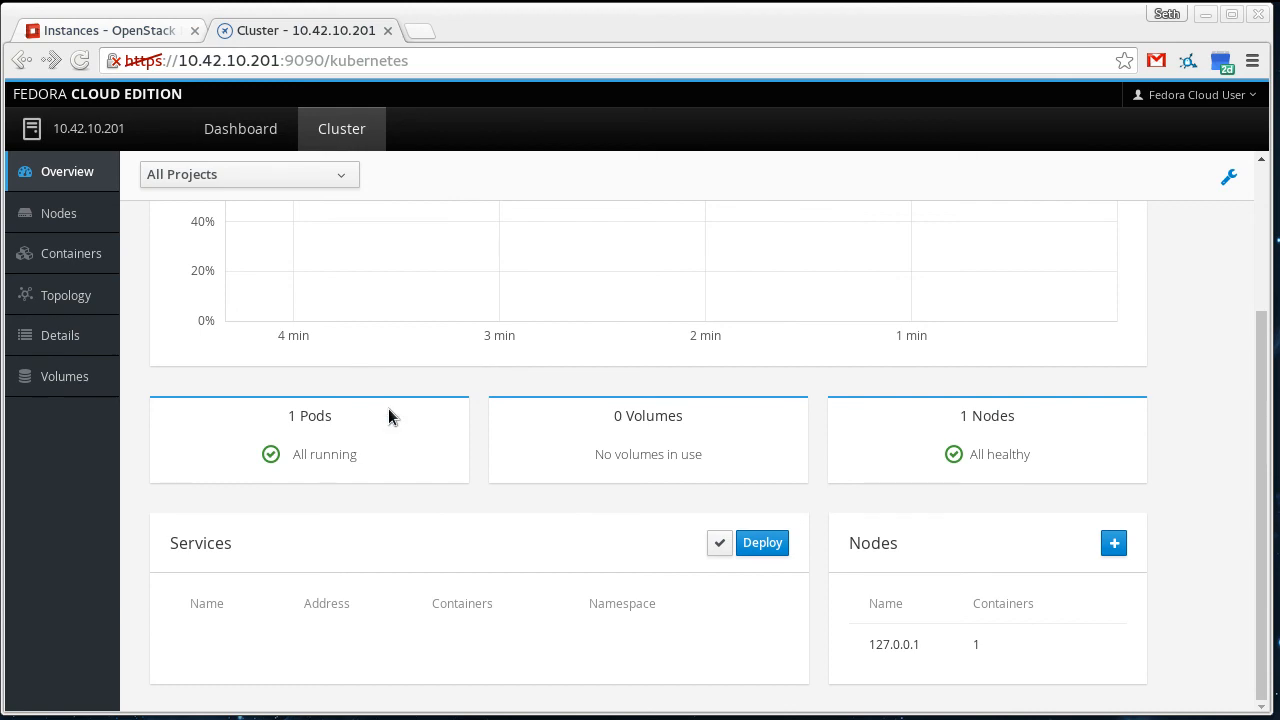
mouse_move(360, 468)
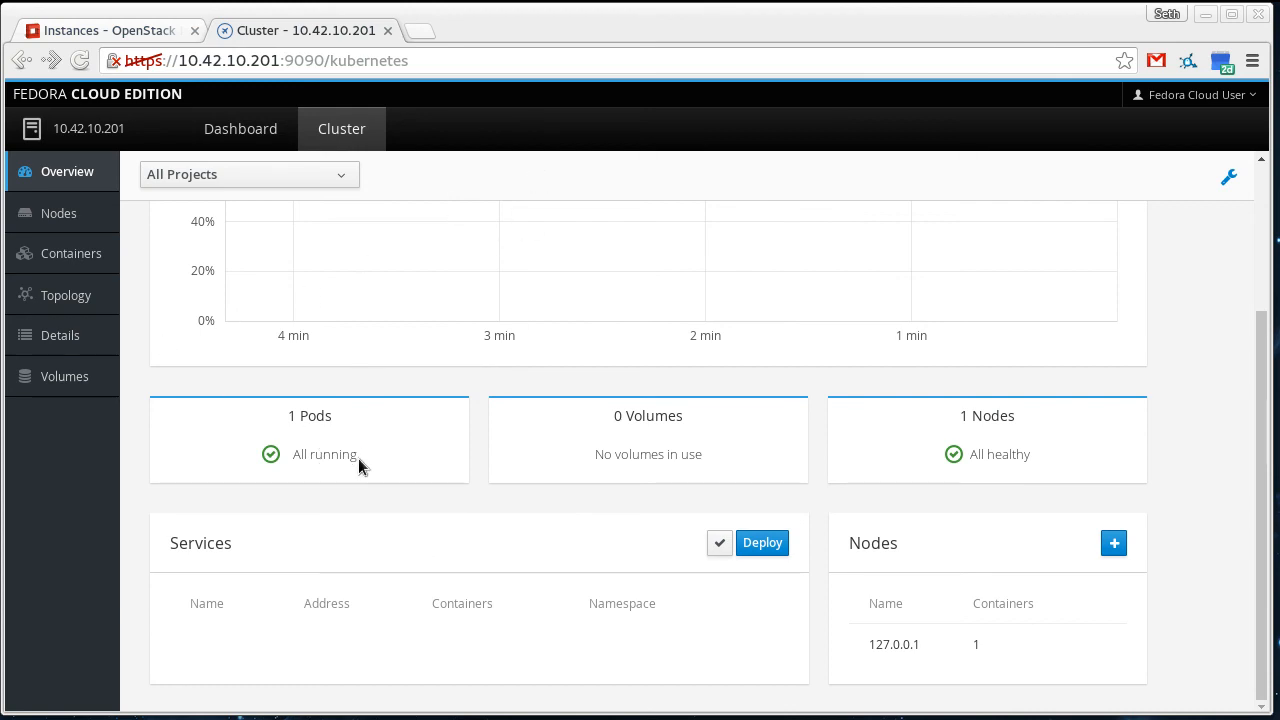
mouse_move(984, 548)
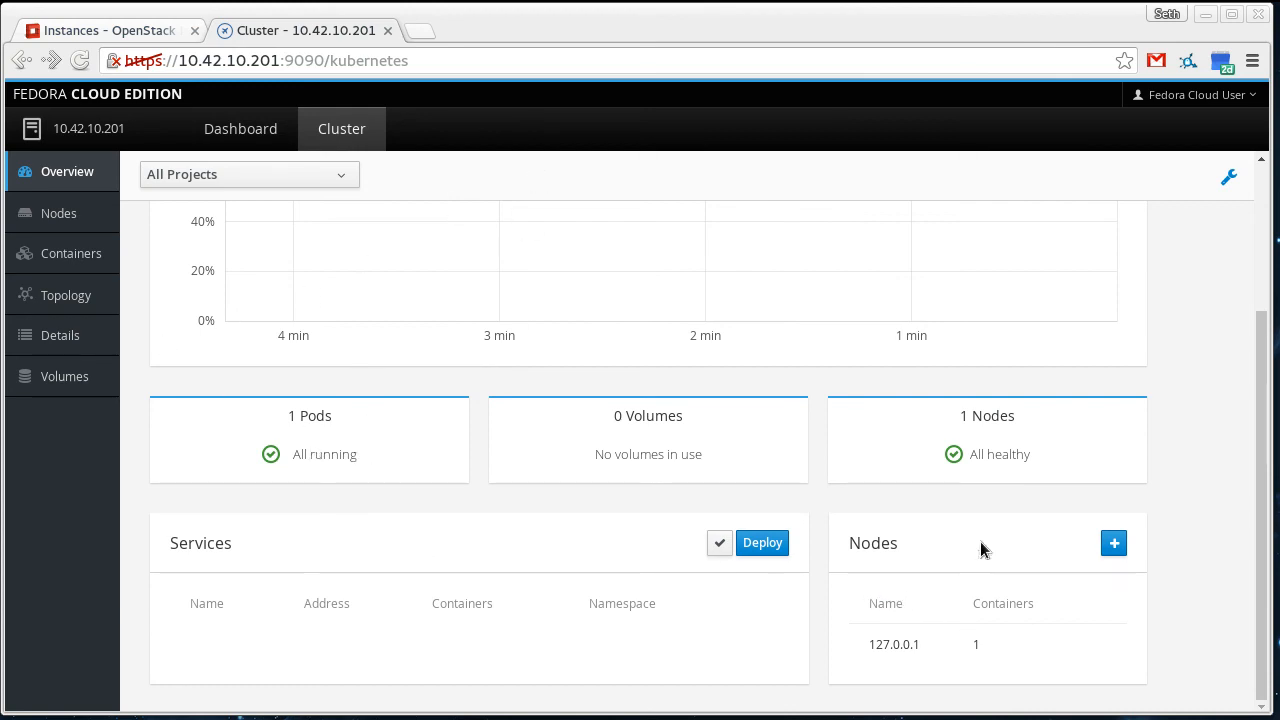
mouse_move(576, 424)
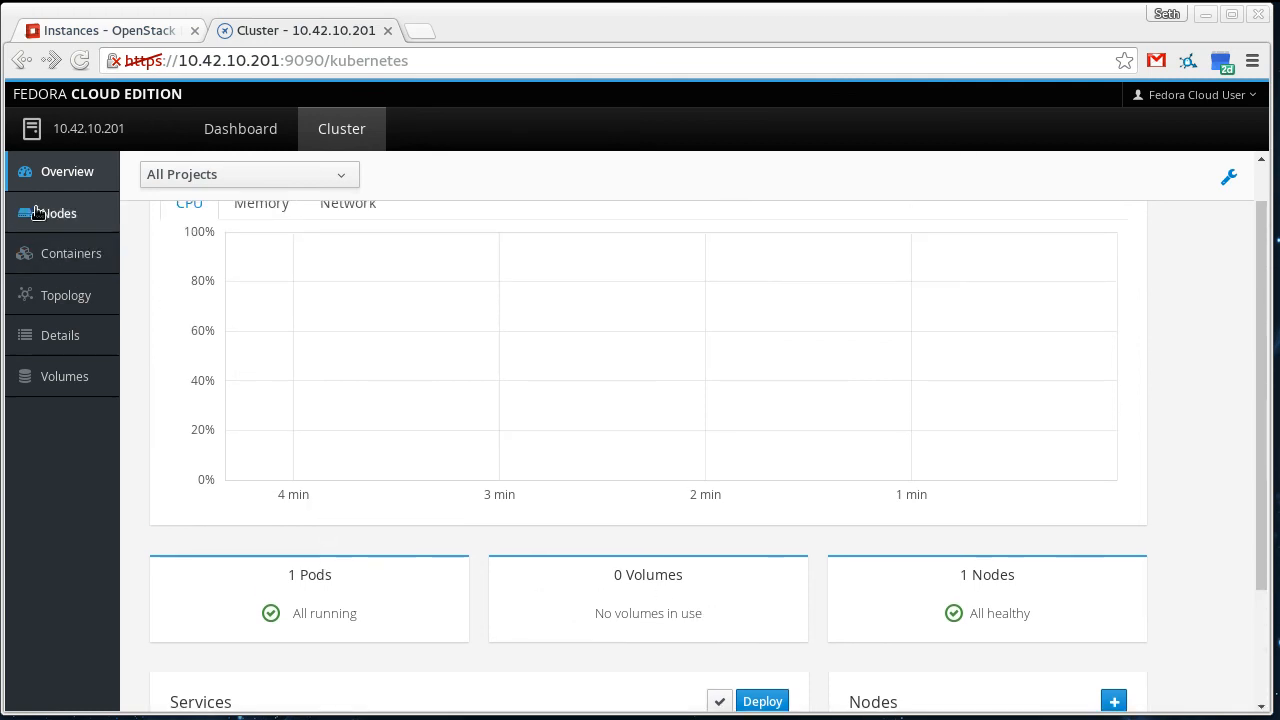
View the Nodes list and switch its usage chart to Disk.
click(56, 212)
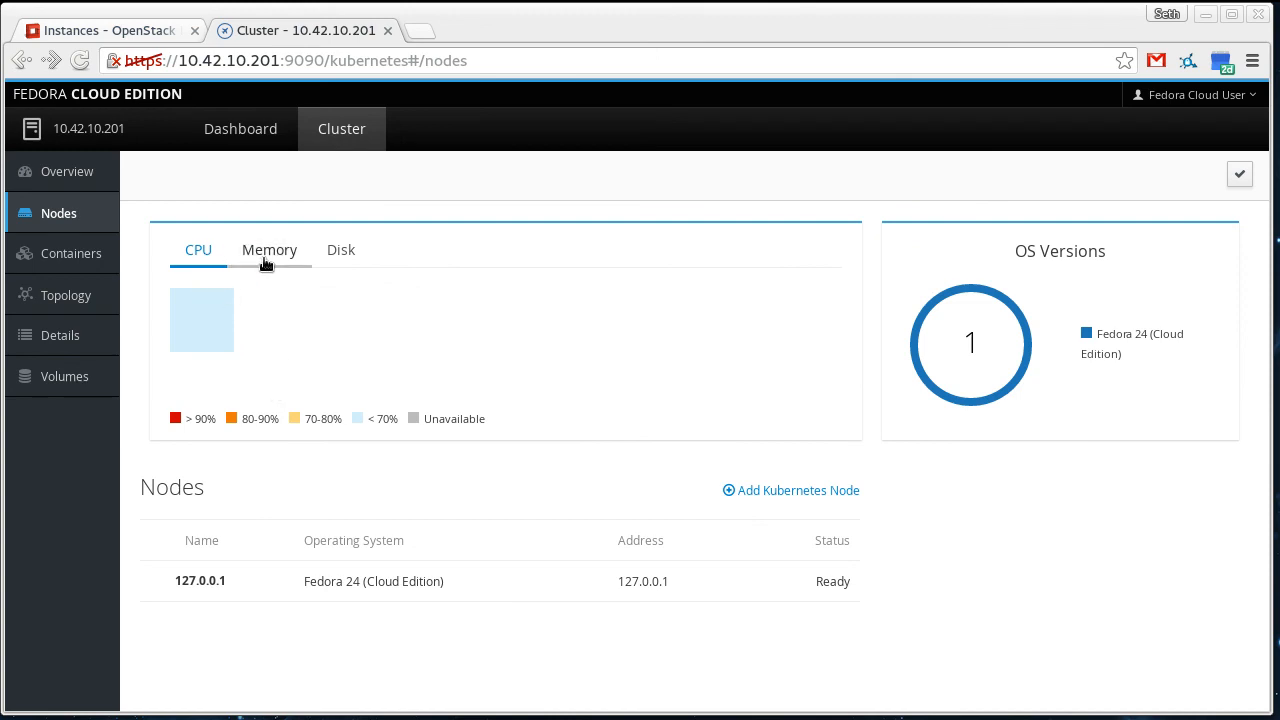
click(340, 248)
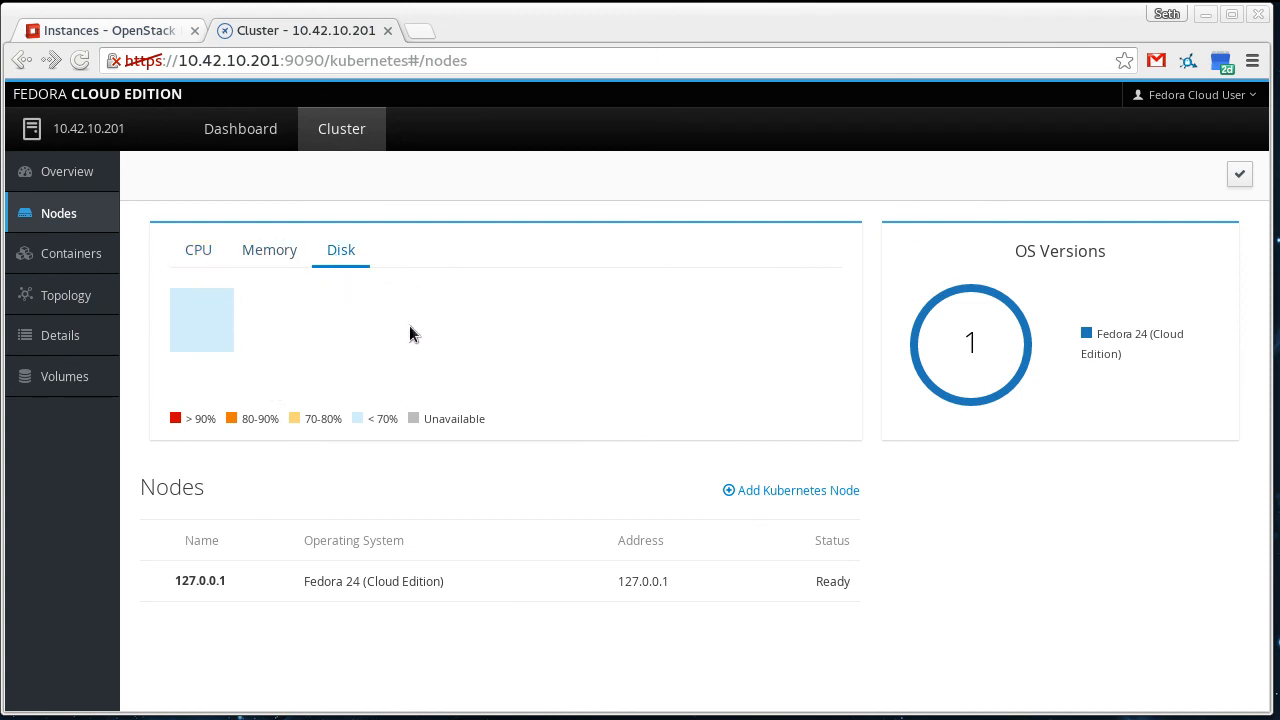
mouse_move(1130, 314)
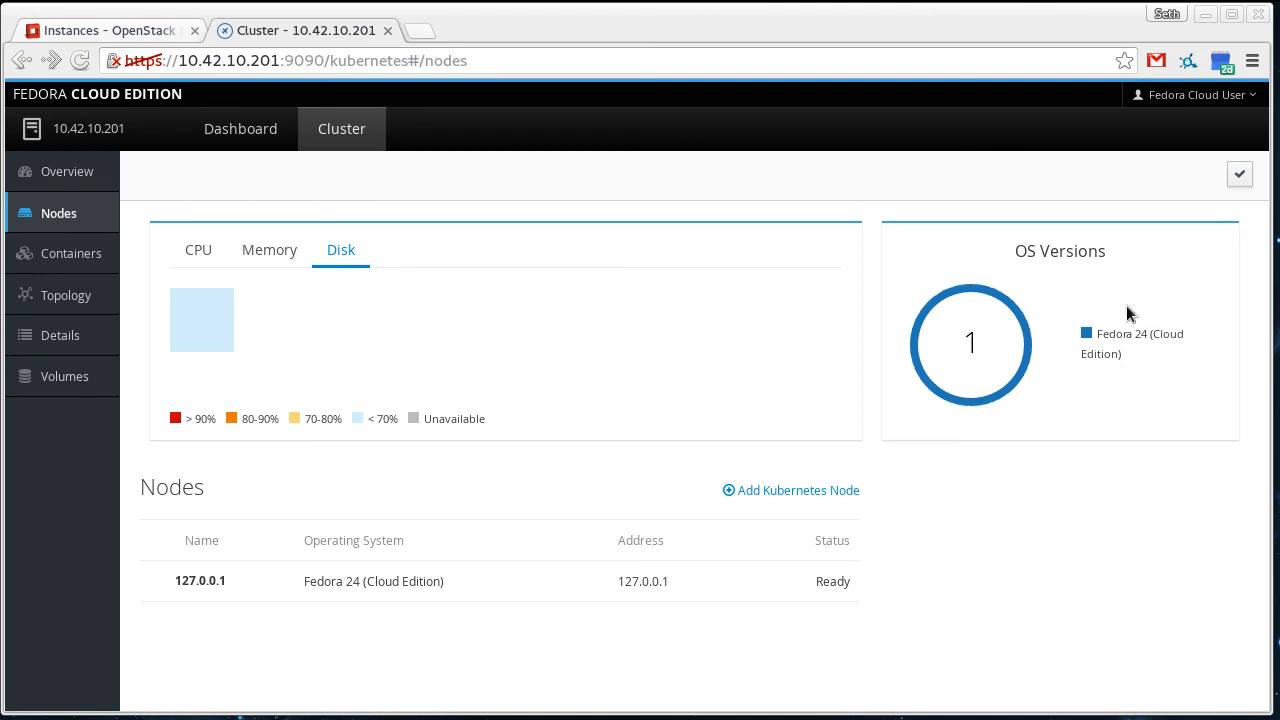
mouse_move(116, 252)
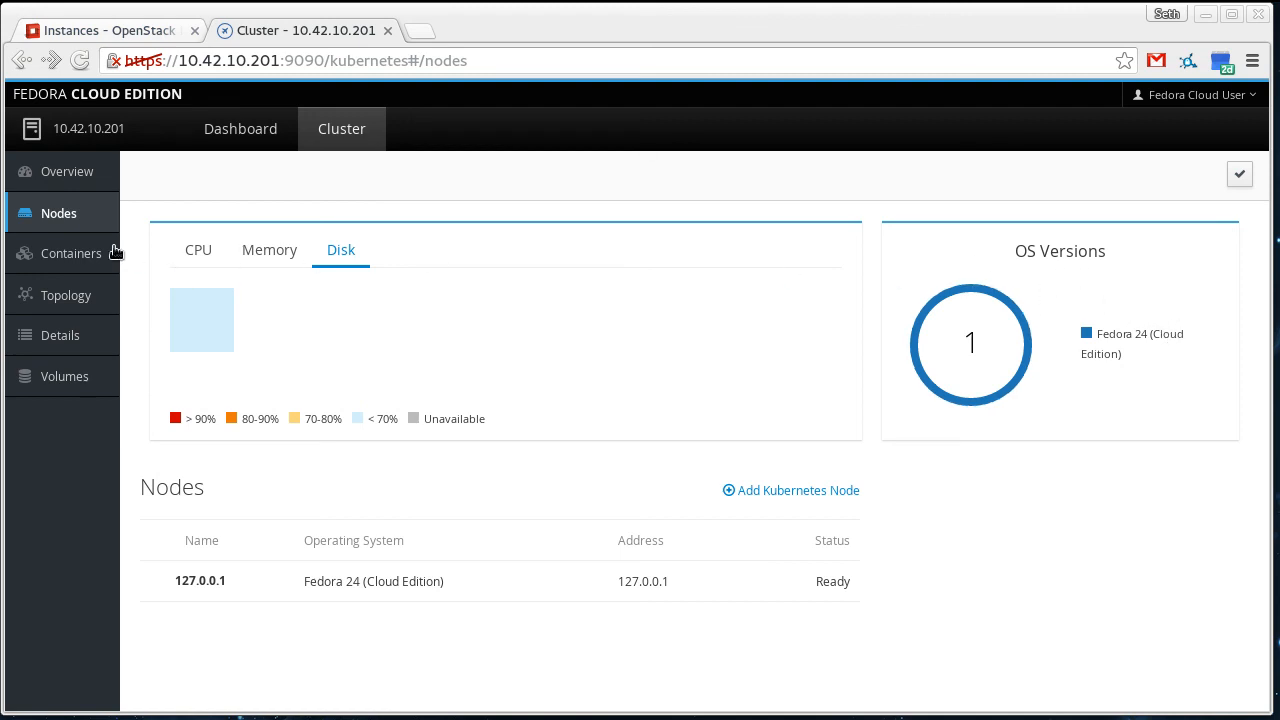
List the containers and view the fedora container's details and logs.
click(70, 252)
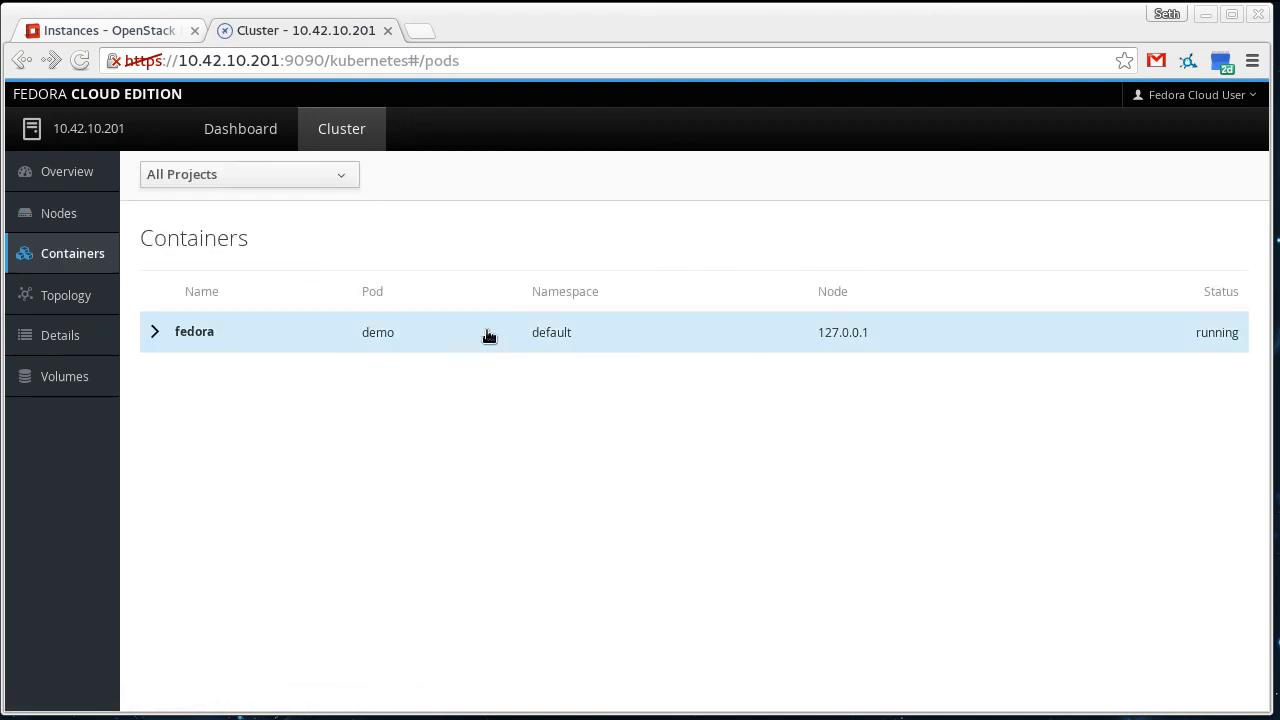
mouse_move(298, 340)
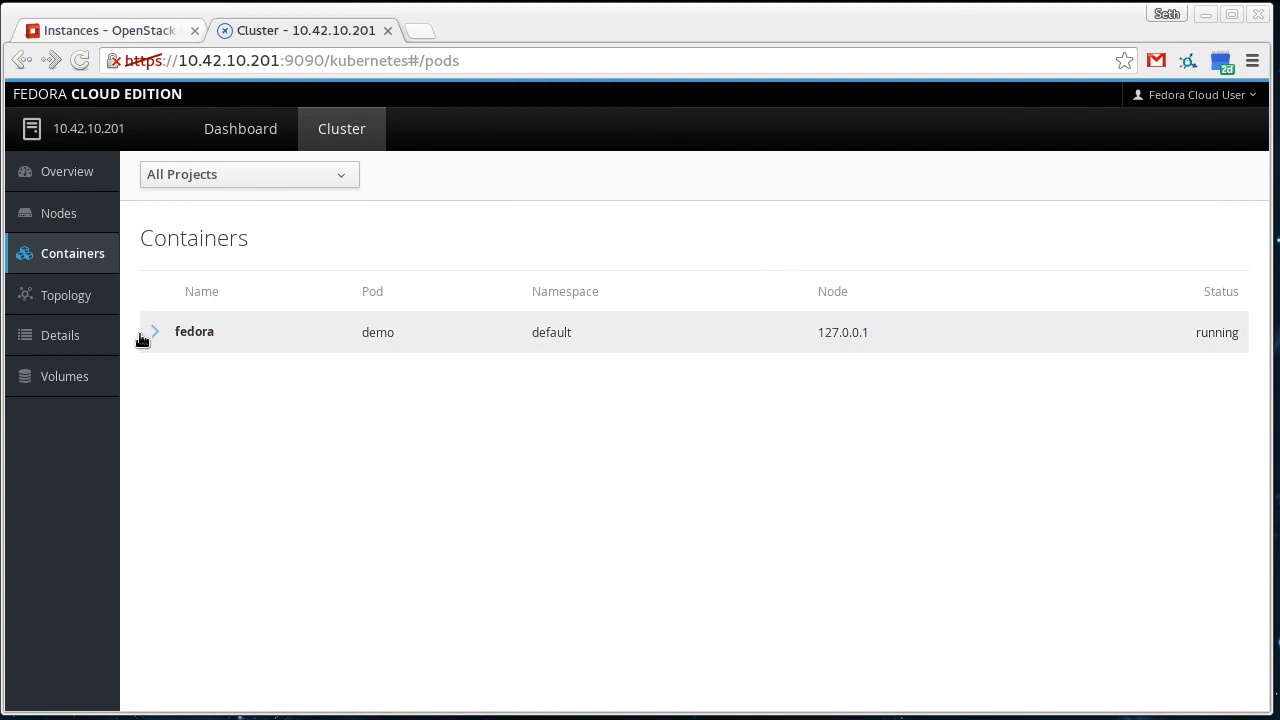
click(154, 332)
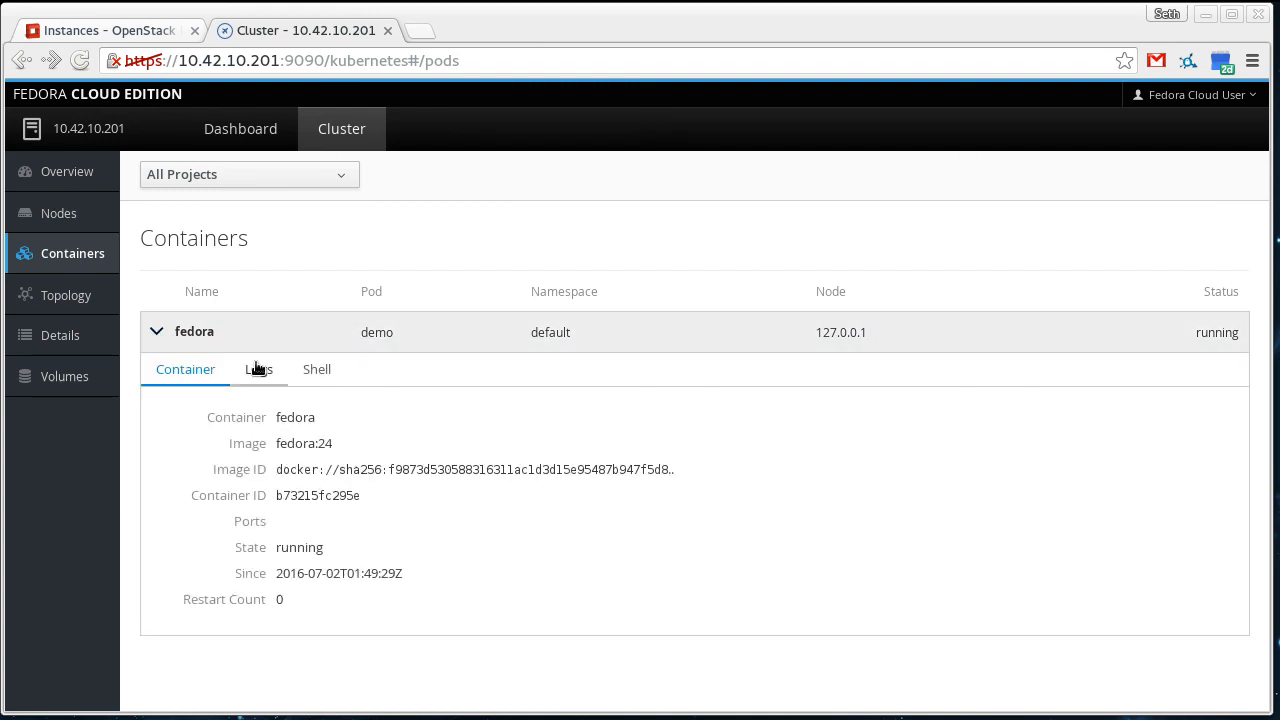
click(258, 368)
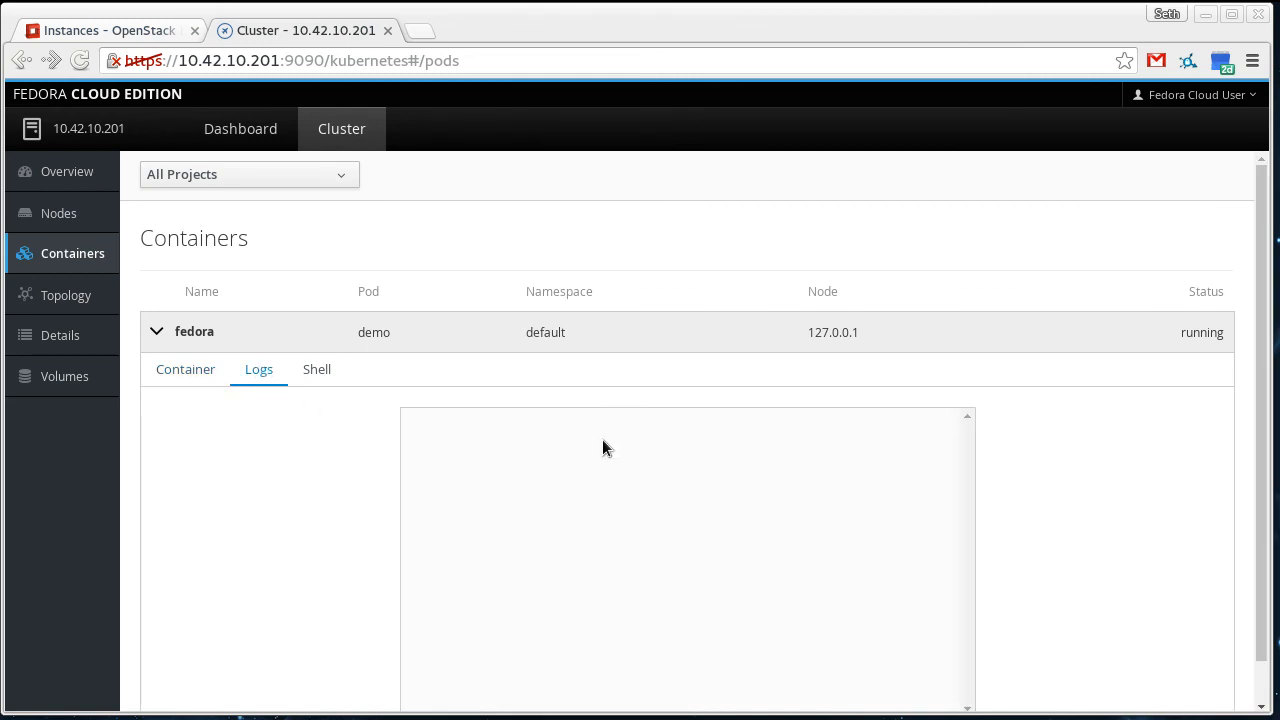
mouse_move(588, 462)
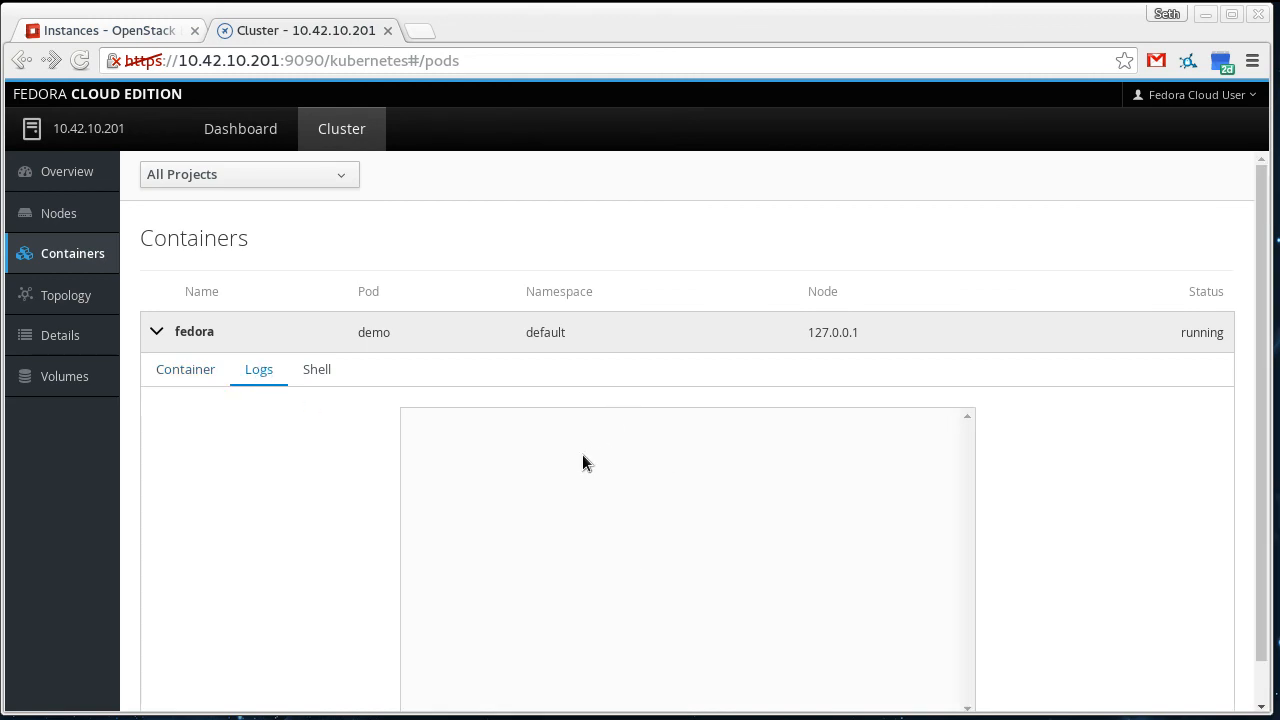
mouse_move(408, 486)
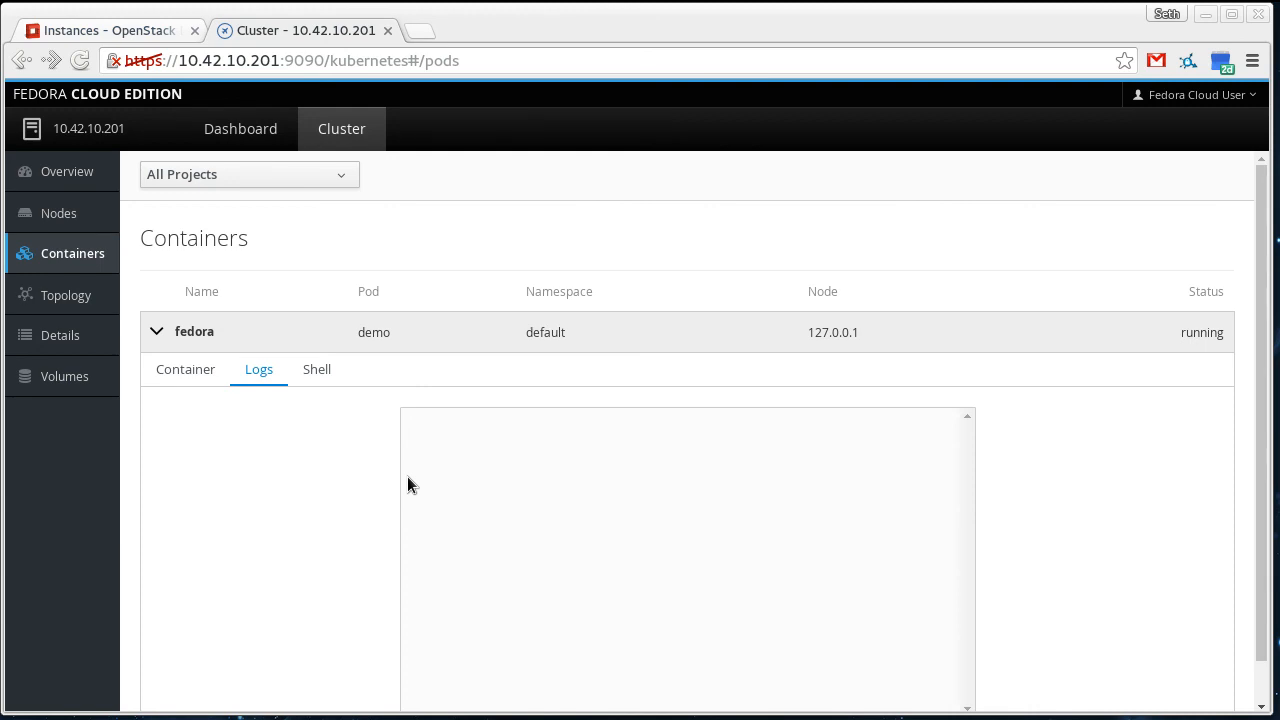
Run ls in the fedora container's shell, then return to its Container details.
click(316, 368)
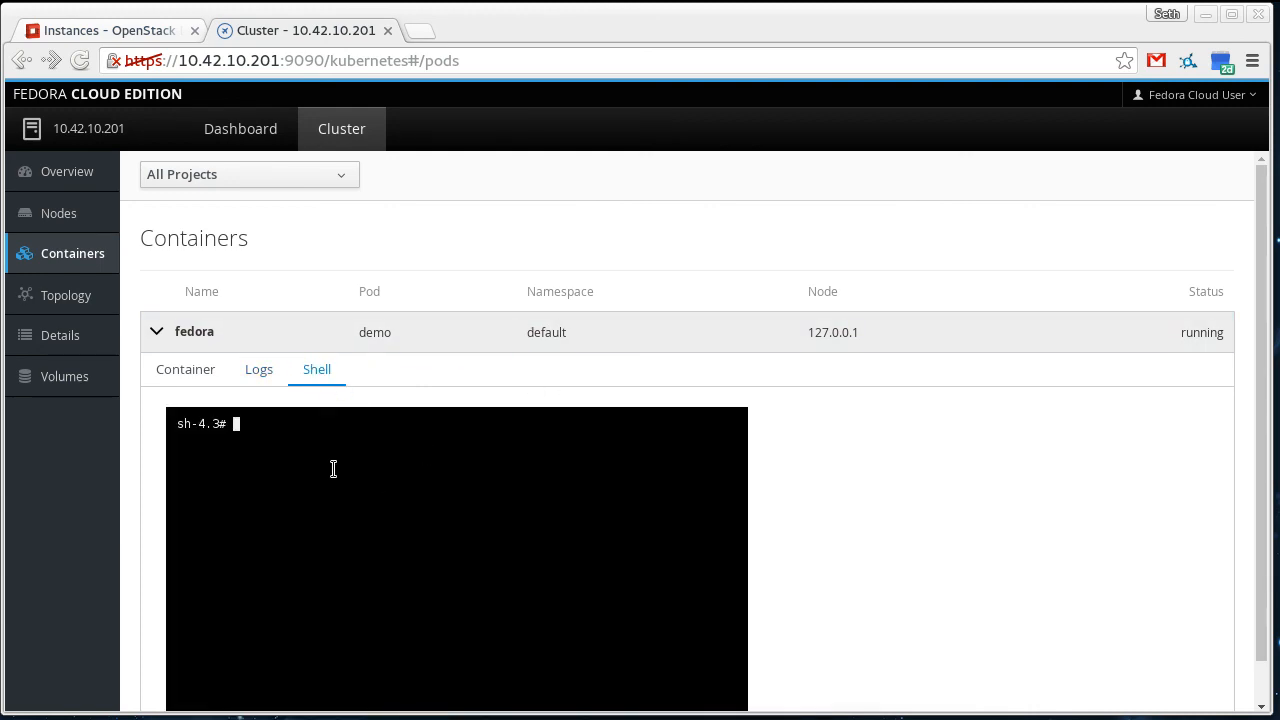
text(ls)
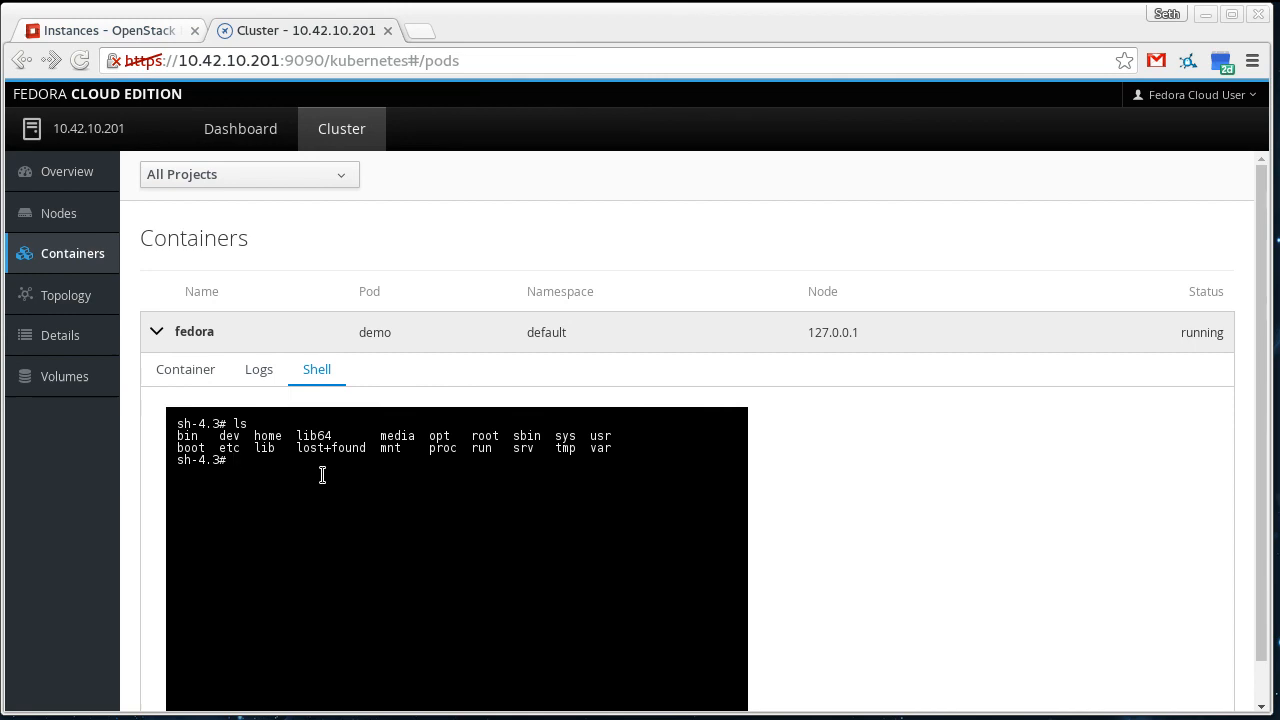
click(184, 368)
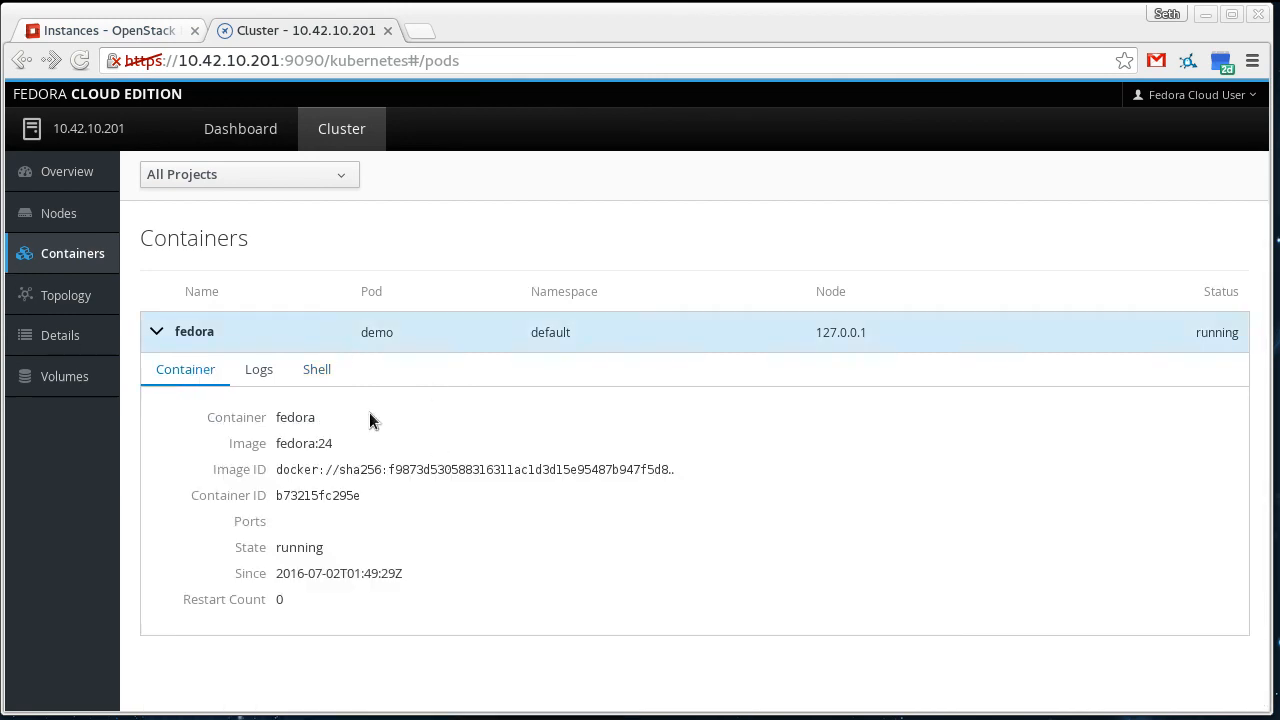
Inspect the demo pod and node in Topology, then list services and pods under Details.
click(66, 296)
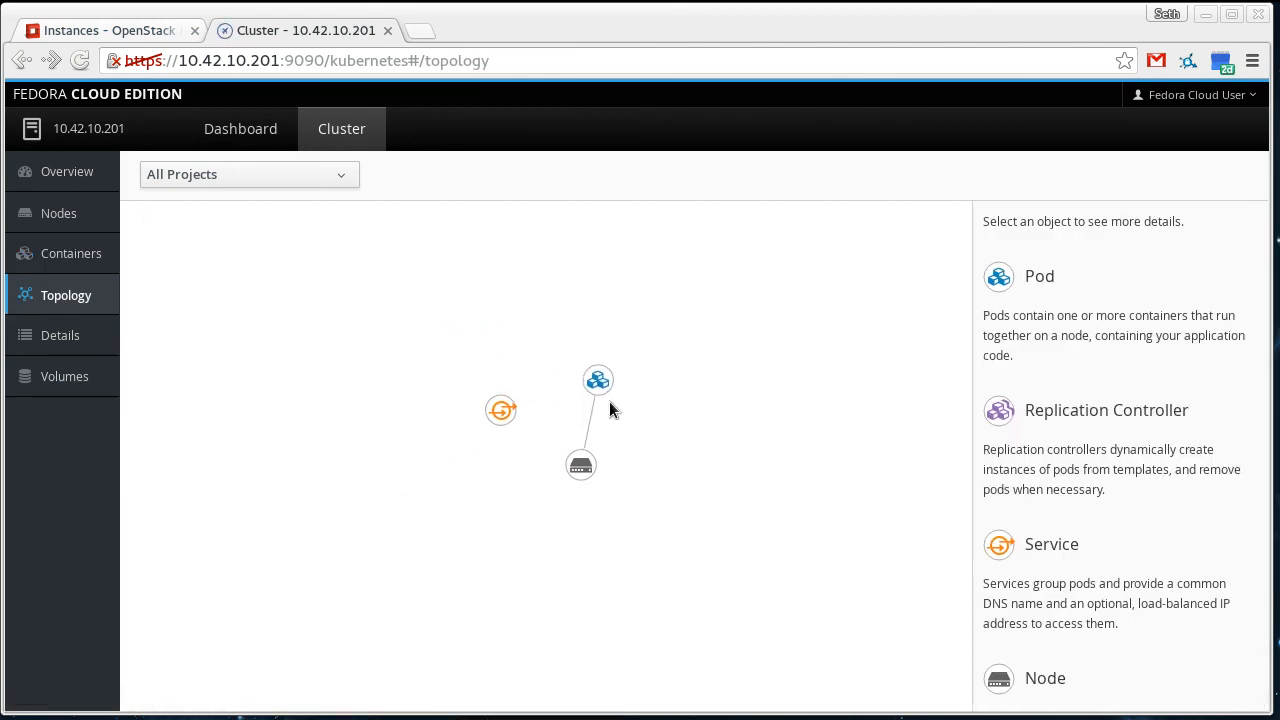
click(596, 380)
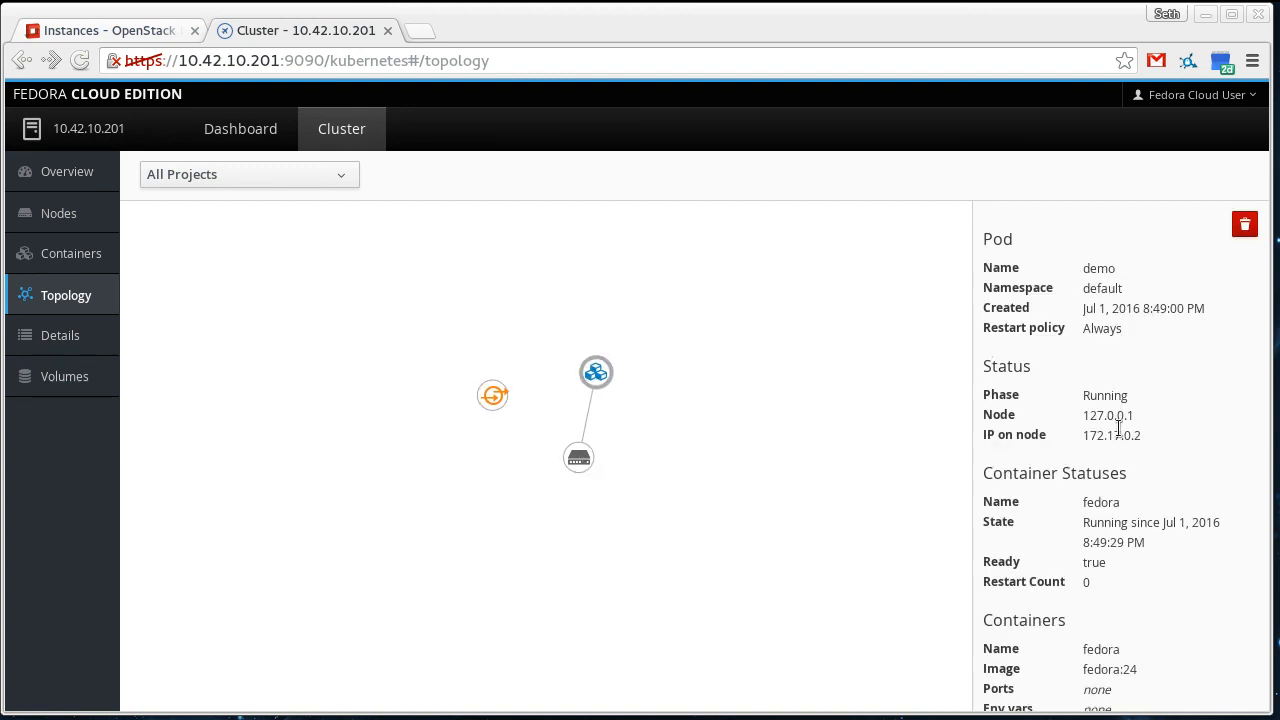
mouse_move(668, 512)
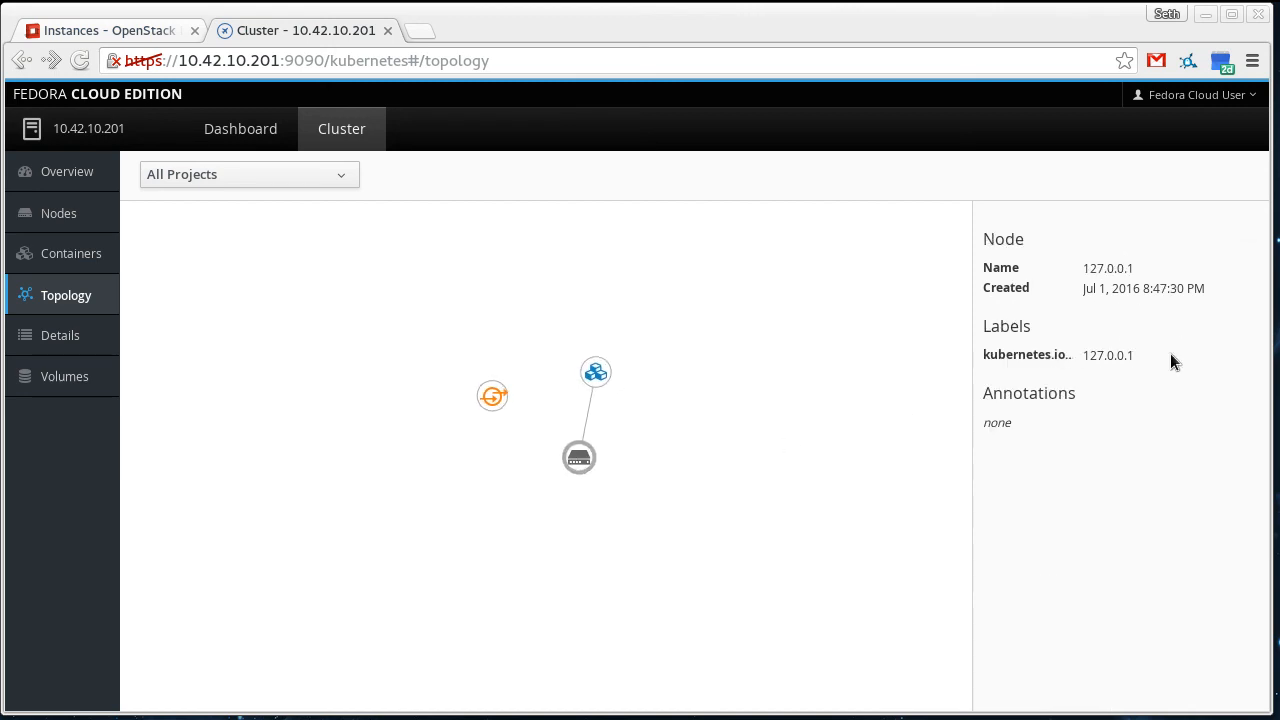
click(492, 396)
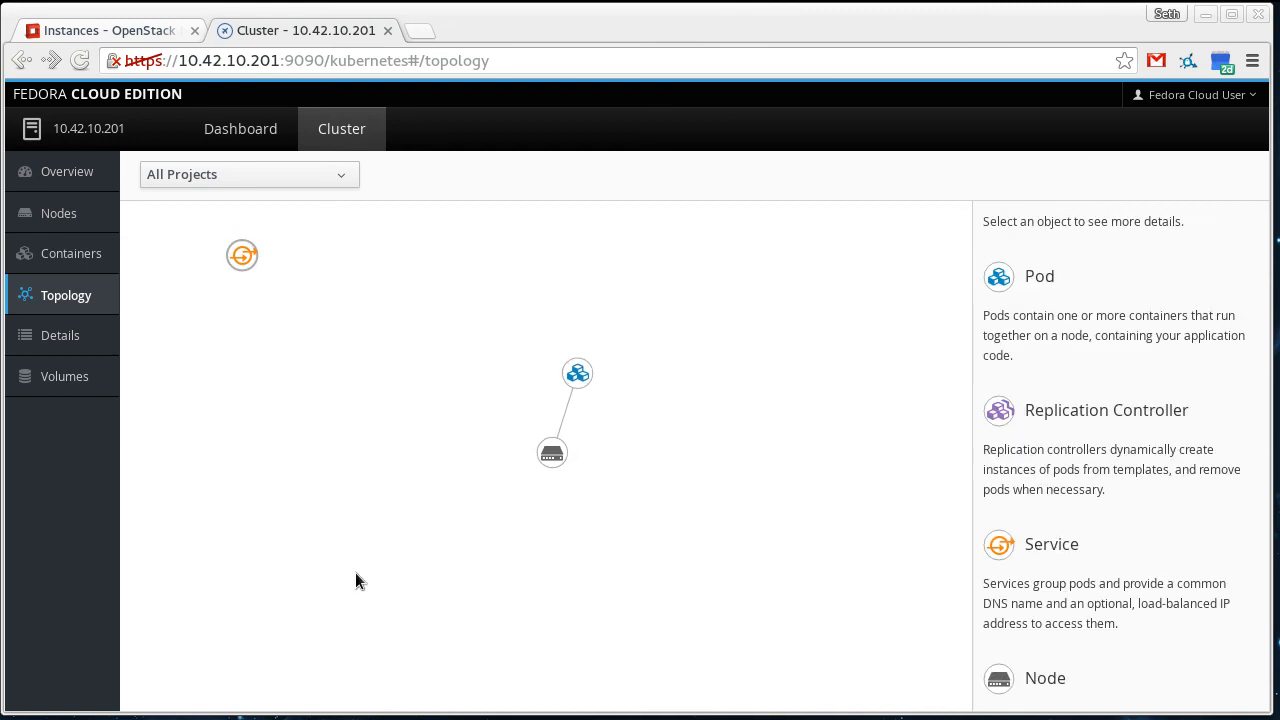
click(60, 336)
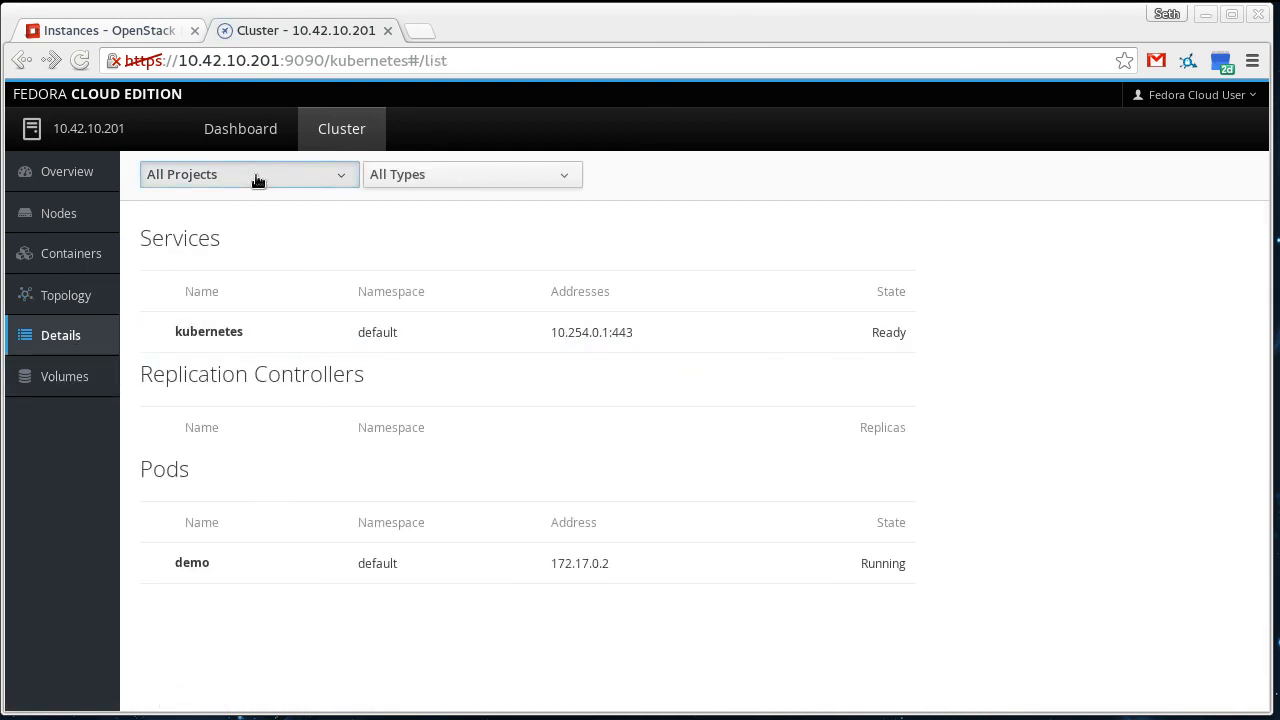
Filter the Details list to the default project, view its Volumes, then return to the host System dashboard.
click(248, 174)
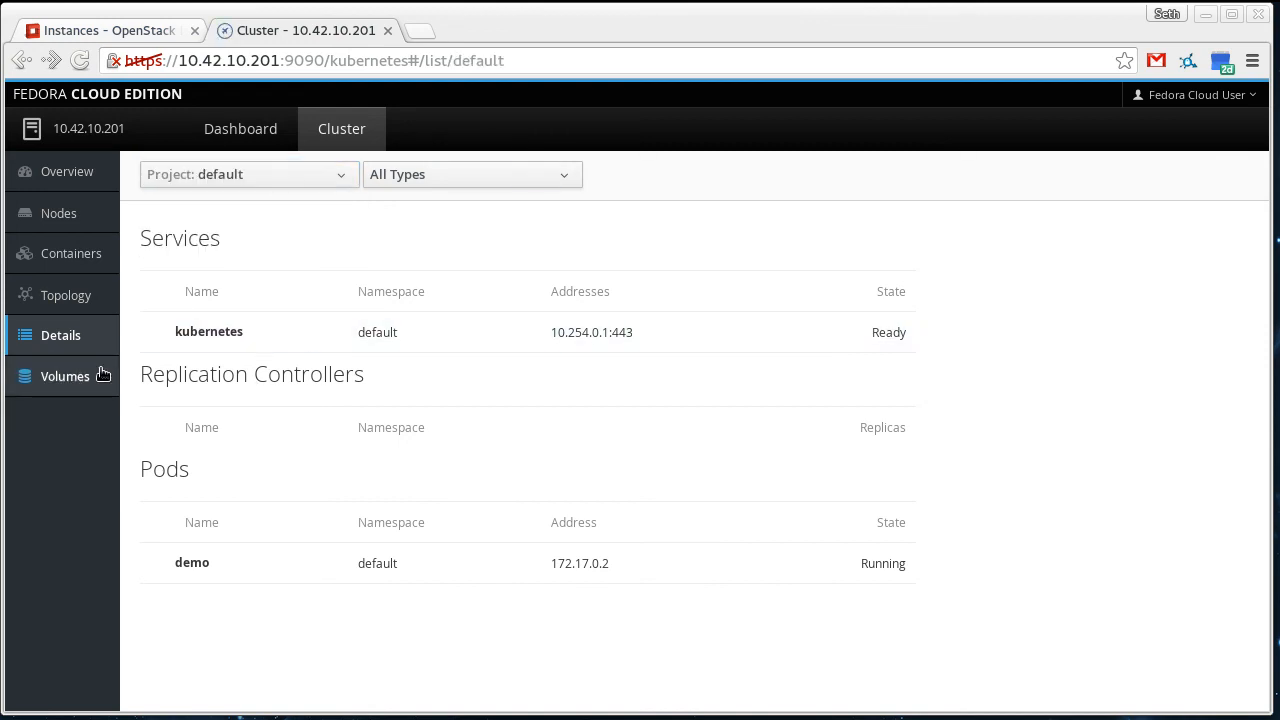
click(64, 376)
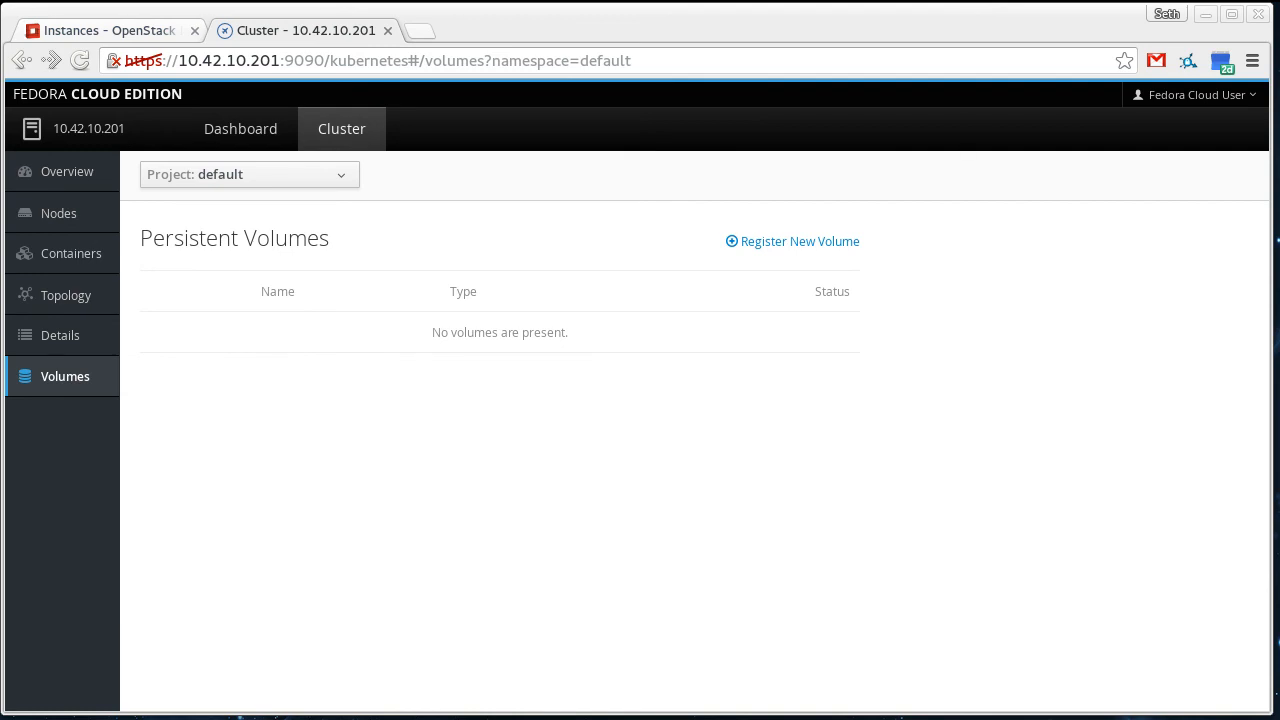
click(68, 172)
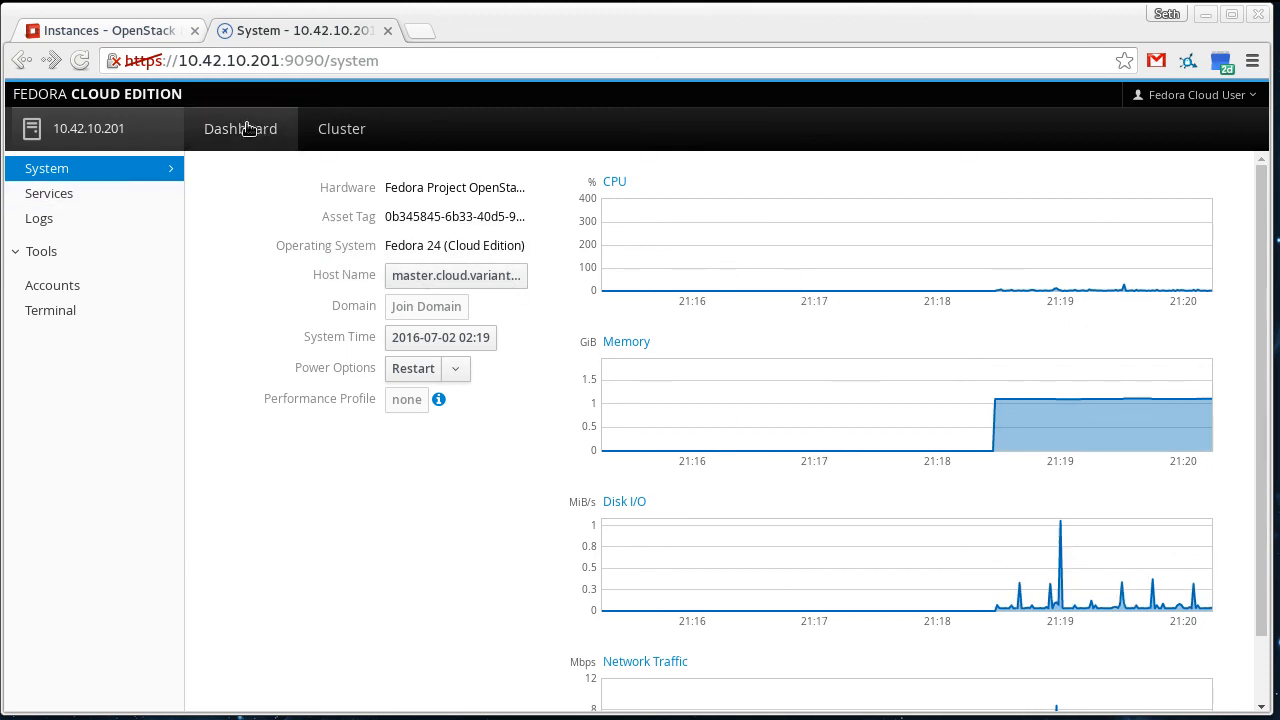
Return to the Kubernetes Cluster overview for the default project.
click(340, 128)
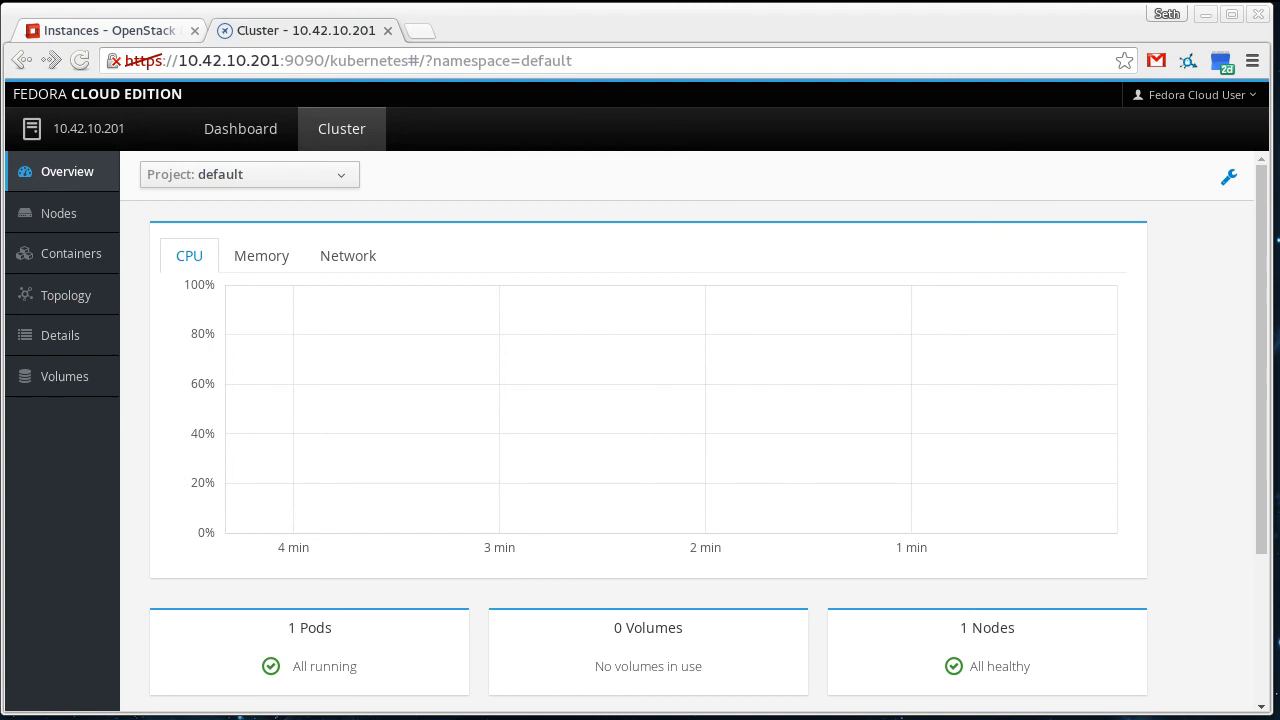
mouse_move(636, 476)
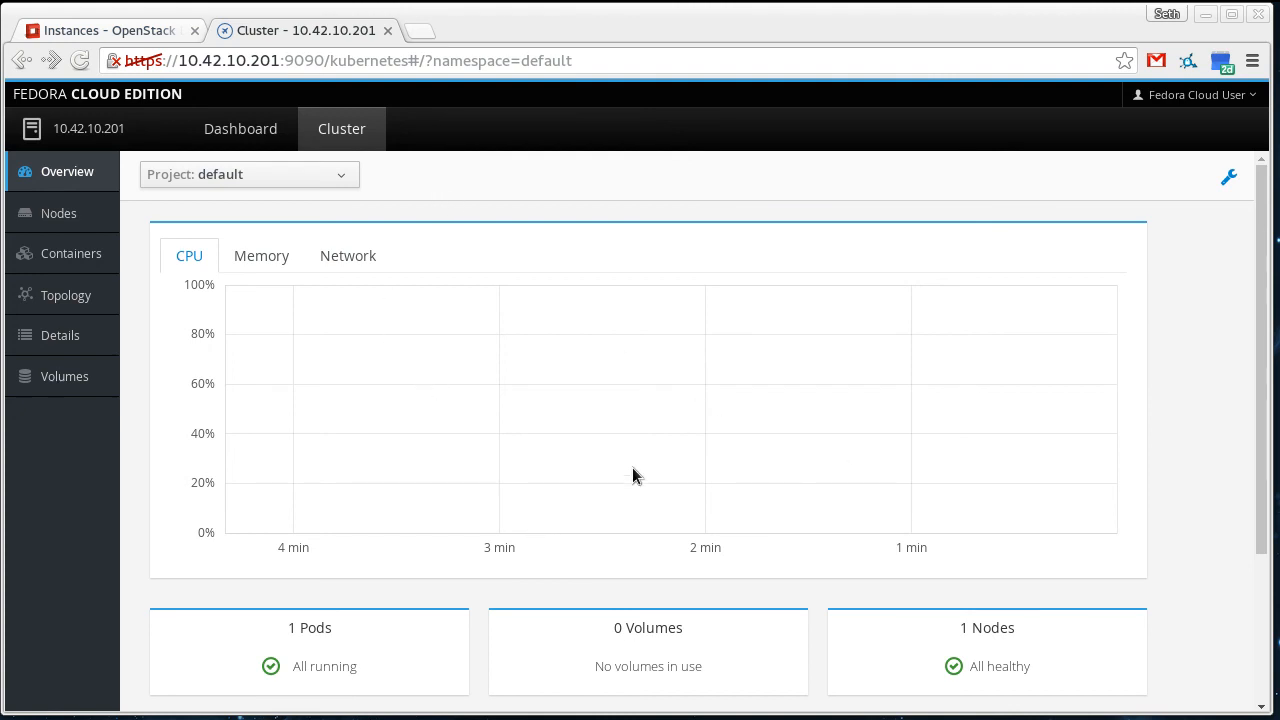